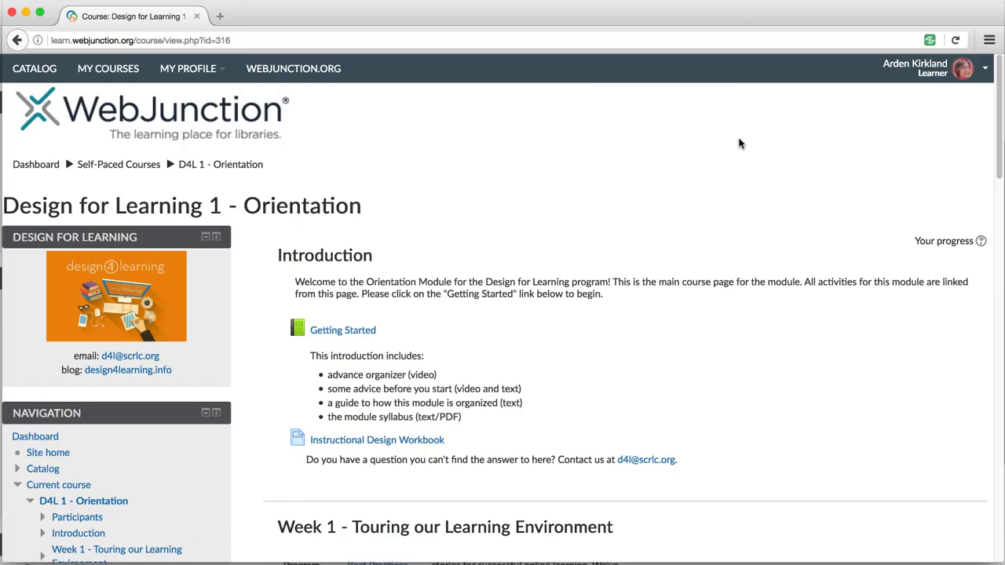
pyautogui.moveTo(744, 144)
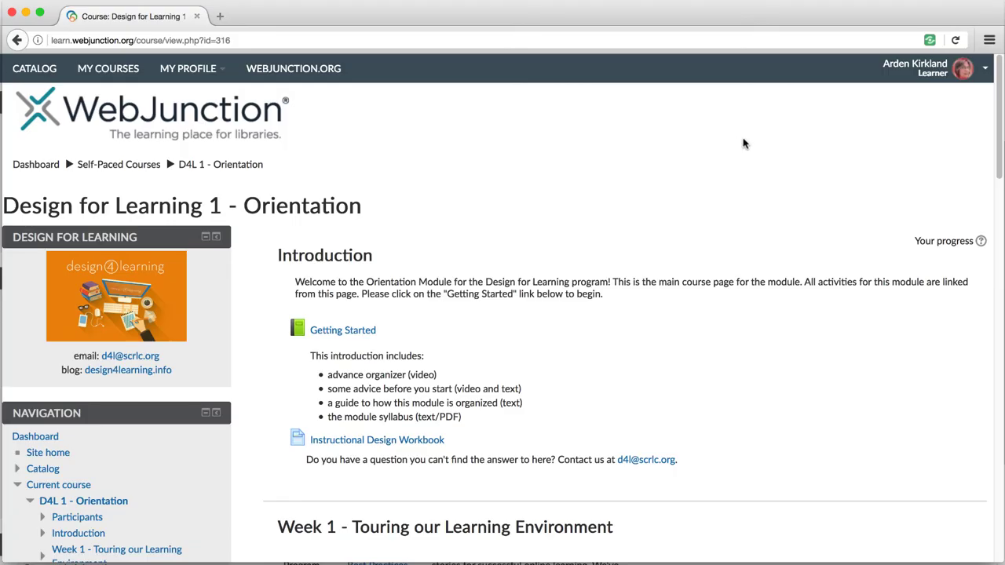
# Scroll the course page down to the D4L Community Discussion forum with its 11 unread posts
pyautogui.scroll(-3)
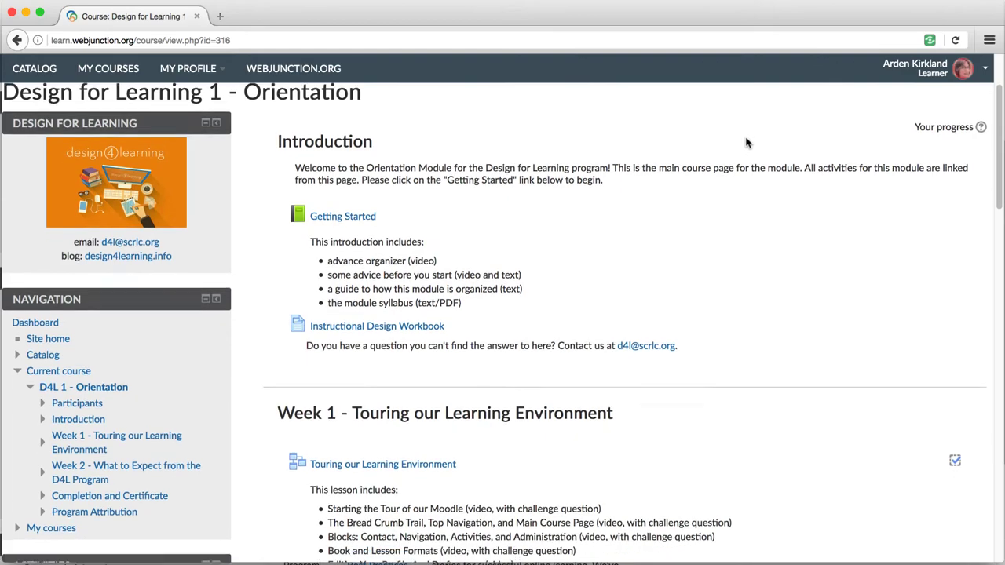
pyautogui.scroll(-3)
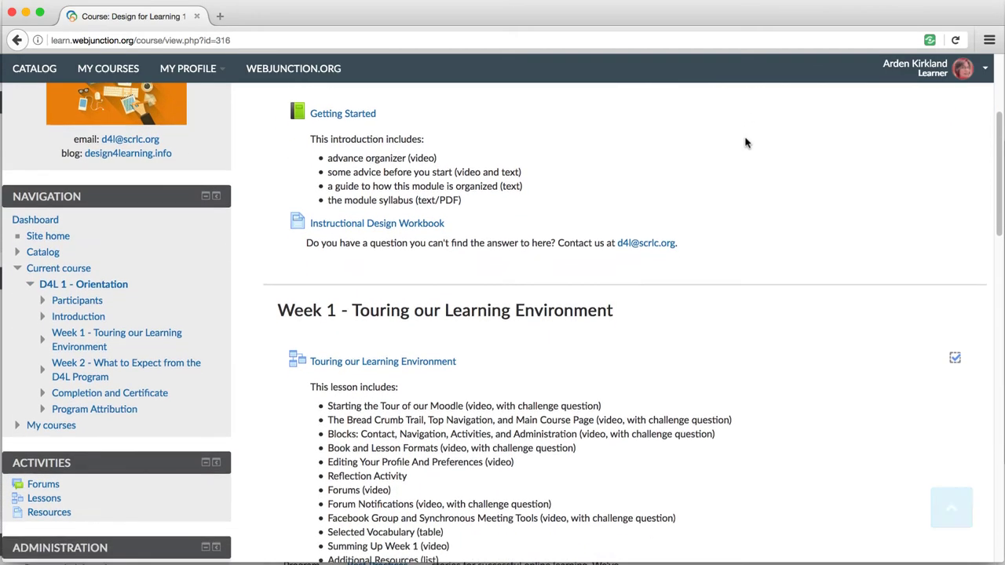
pyautogui.scroll(-3)
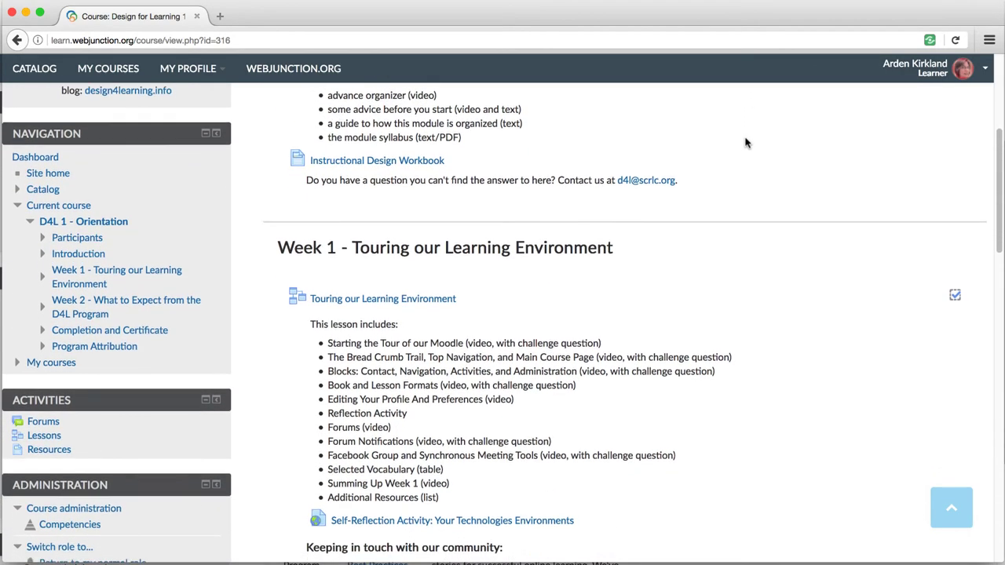
pyautogui.scroll(-3)
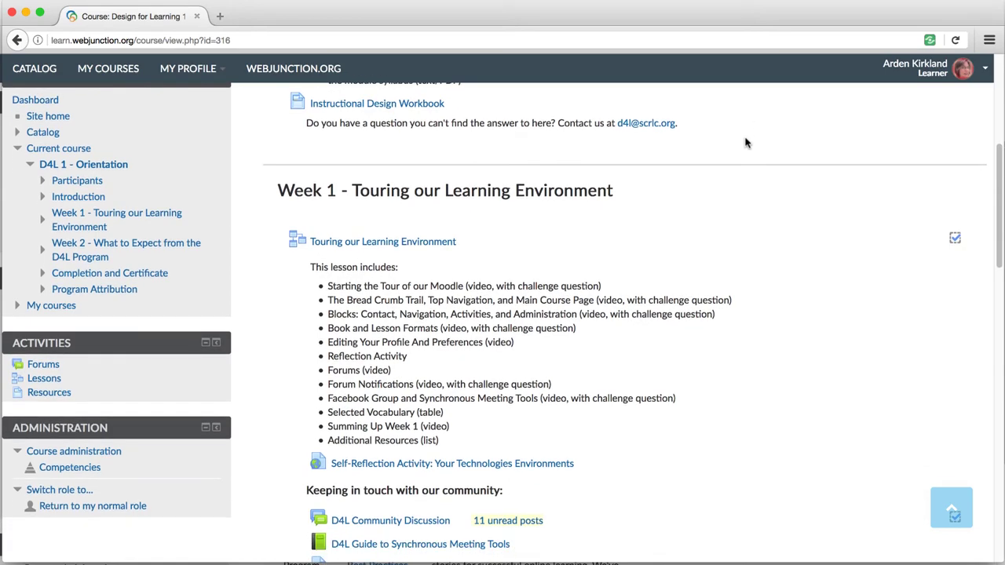
pyautogui.scroll(-3)
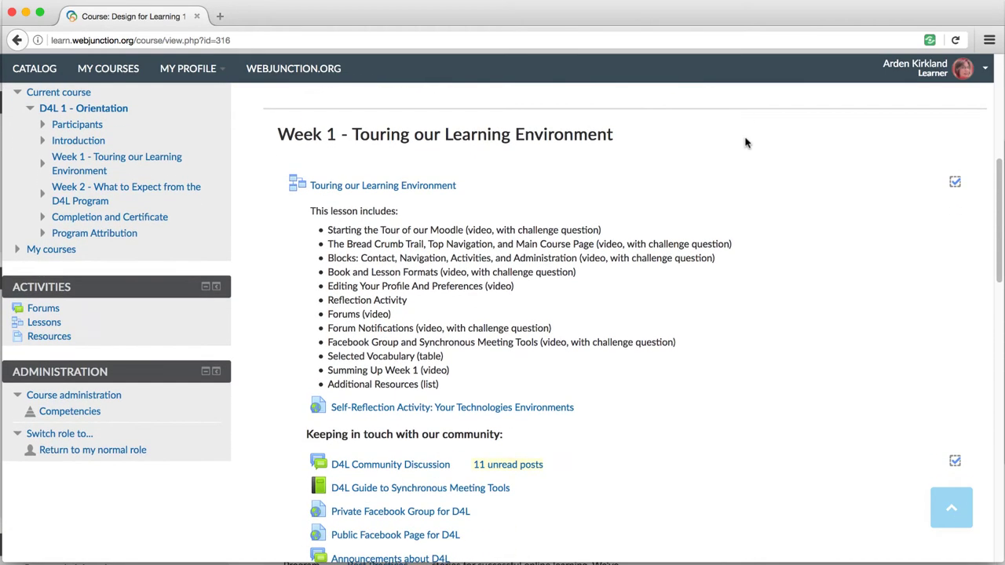
pyautogui.scroll(-3)
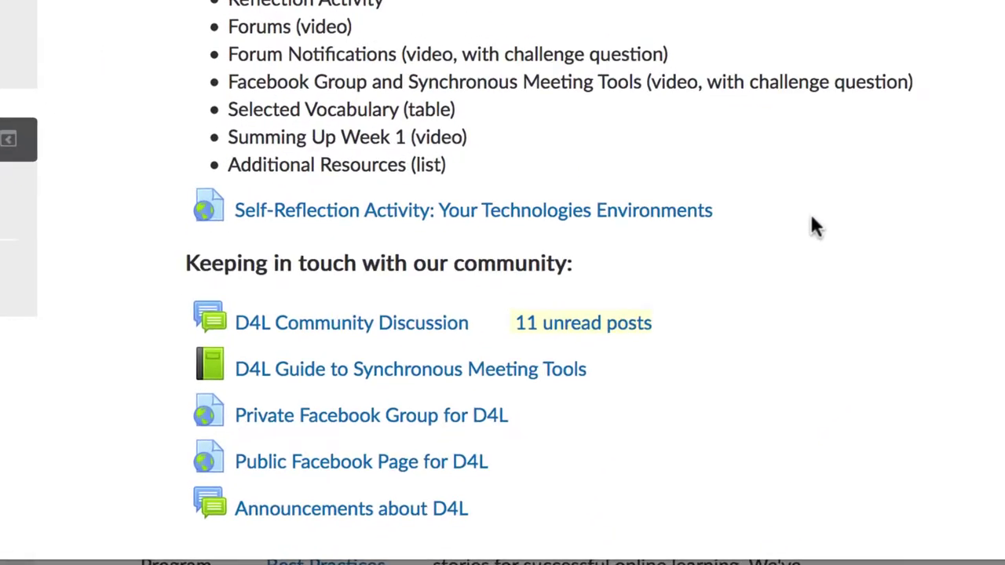
pyautogui.scroll(-3)
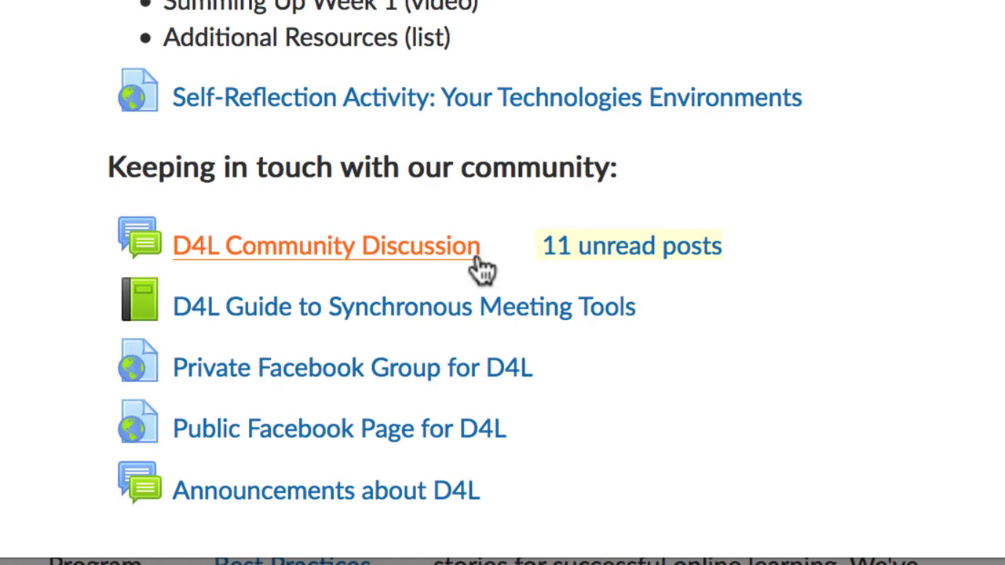
# Open the D4L Community Discussion forum and bring its discussion topics table into view
pyautogui.click(324, 245)
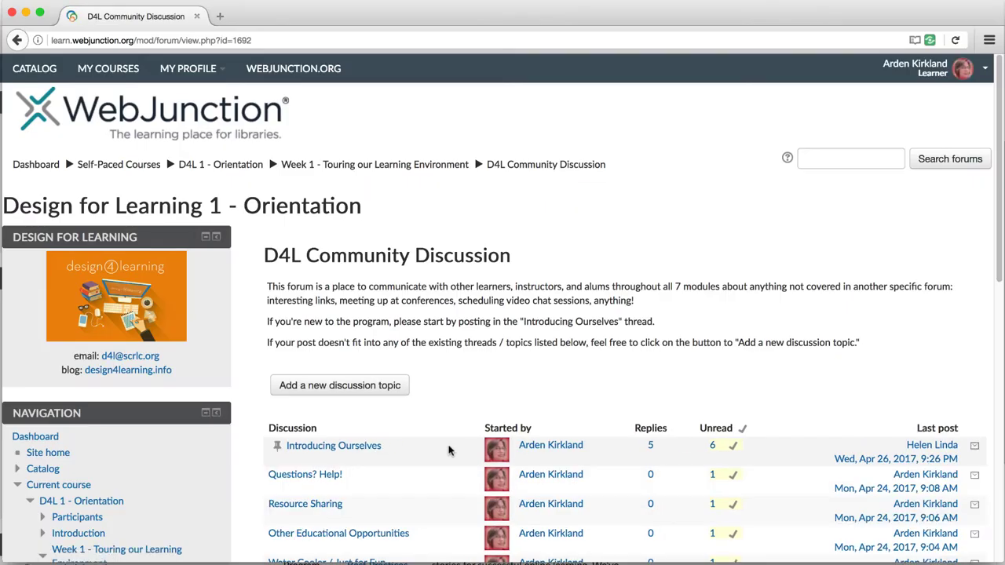
pyautogui.moveTo(820, 382)
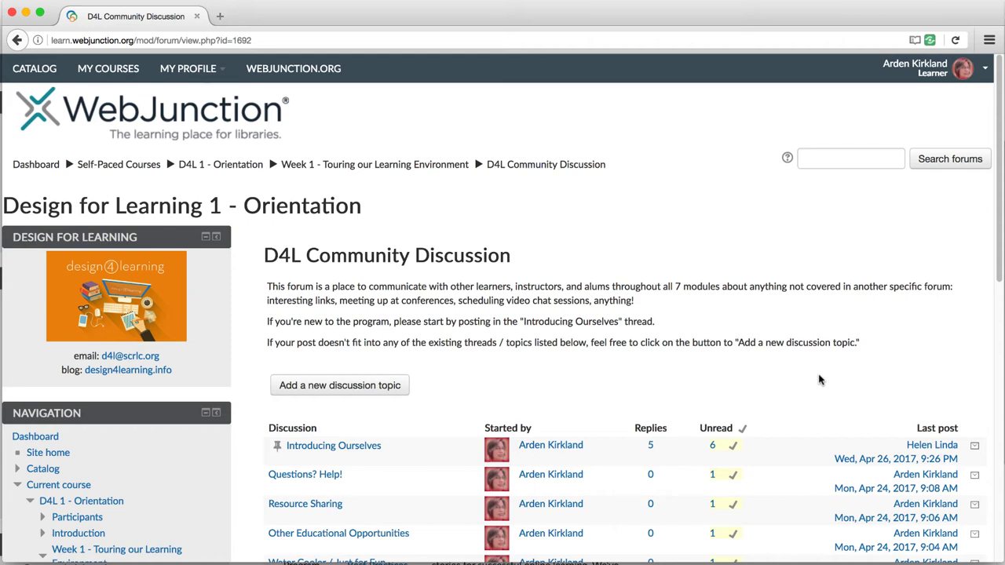
pyautogui.moveTo(831, 385)
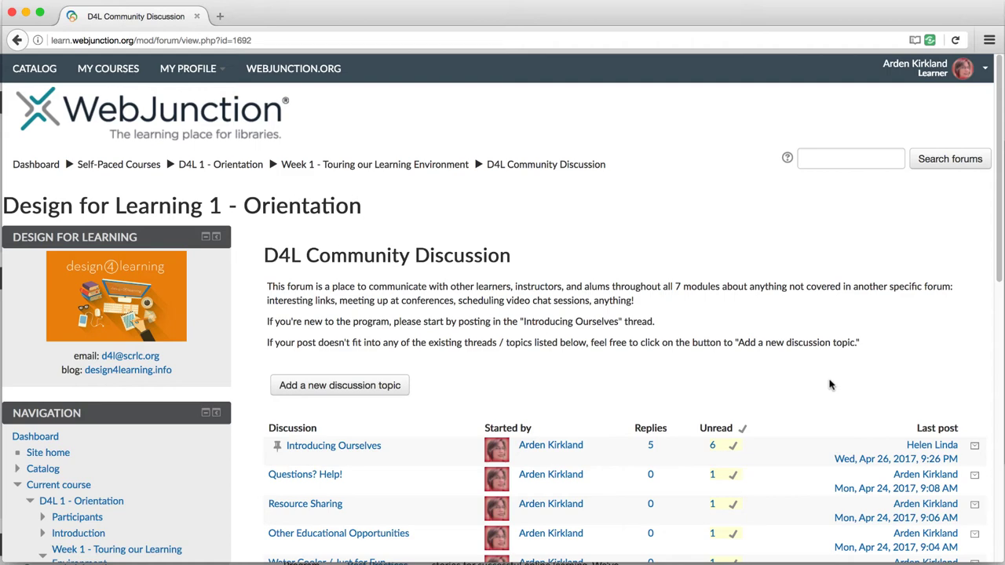
pyautogui.scroll(-3)
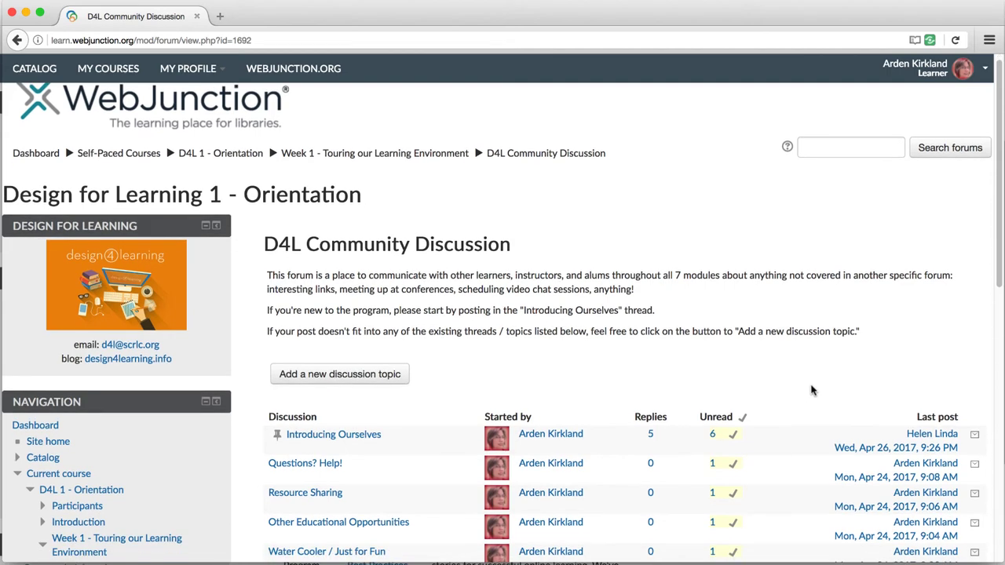
pyautogui.scroll(-3)
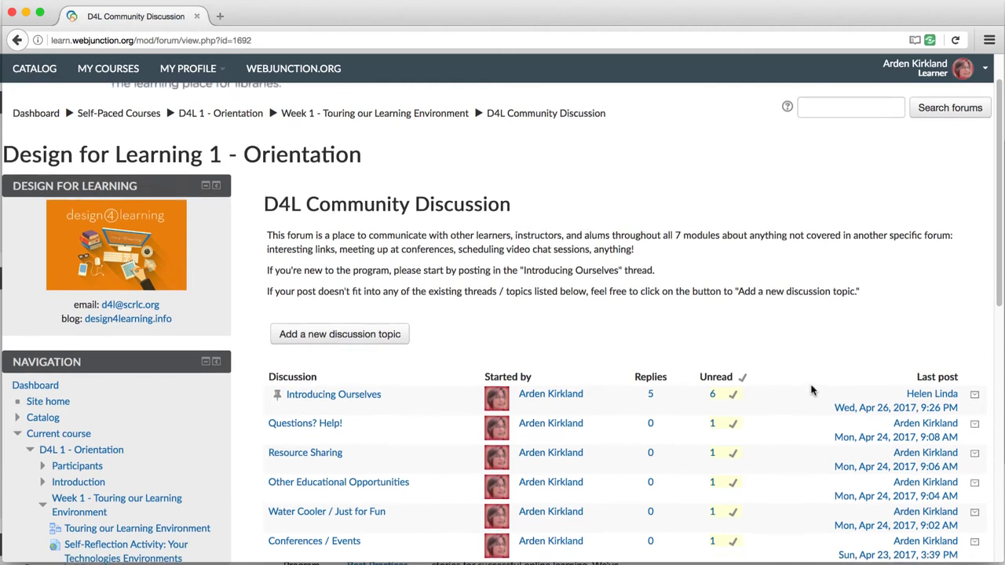
pyautogui.scroll(-3)
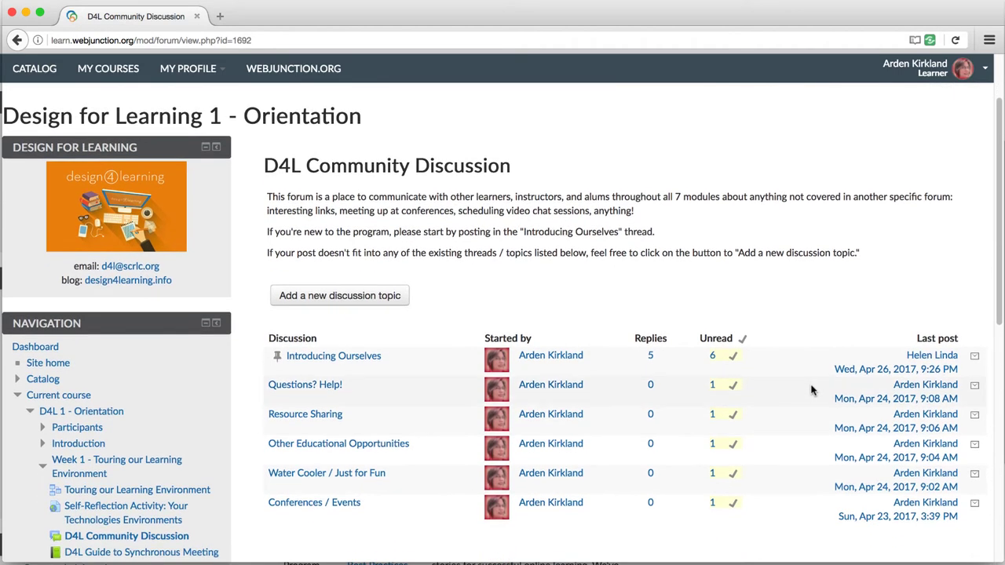
pyautogui.moveTo(751, 301)
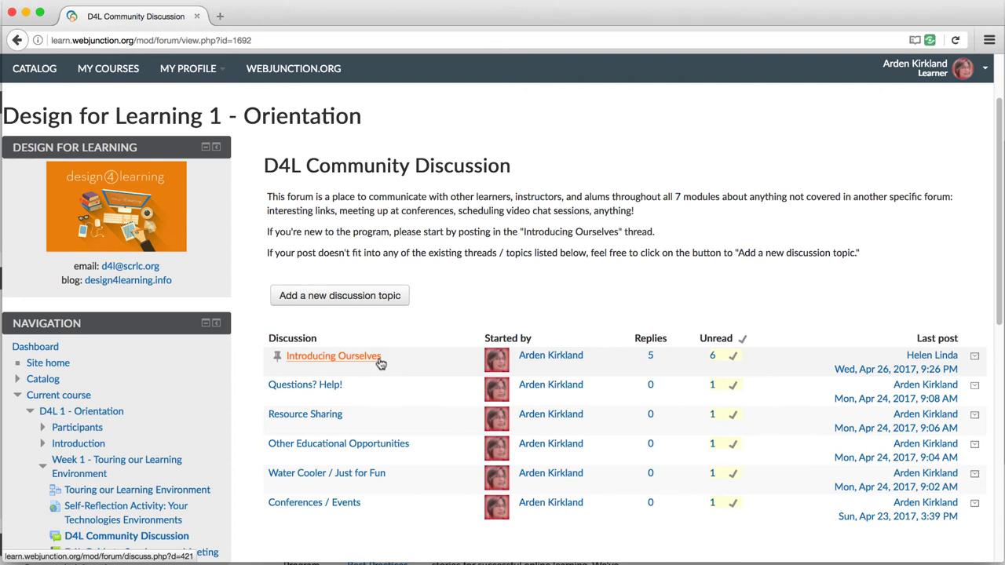
# Open the Introducing Ourselves discussion and read down through the member replies
pyautogui.click(333, 355)
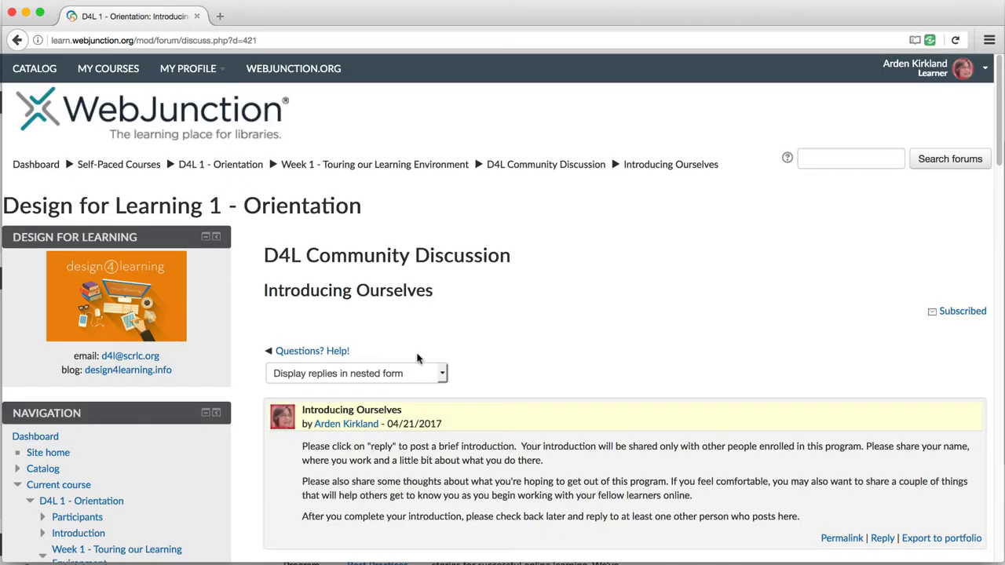
pyautogui.moveTo(778, 526)
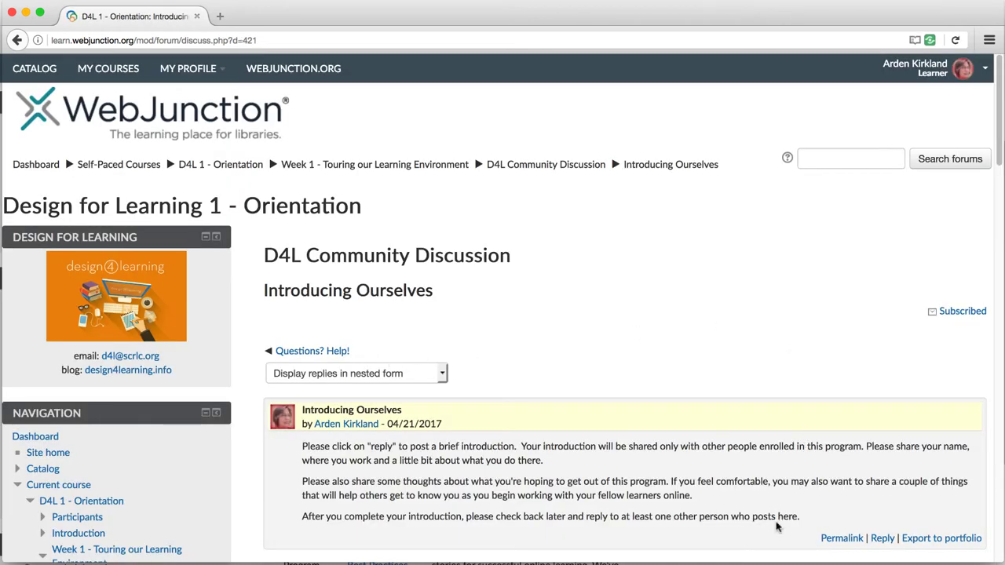
pyautogui.scroll(-3)
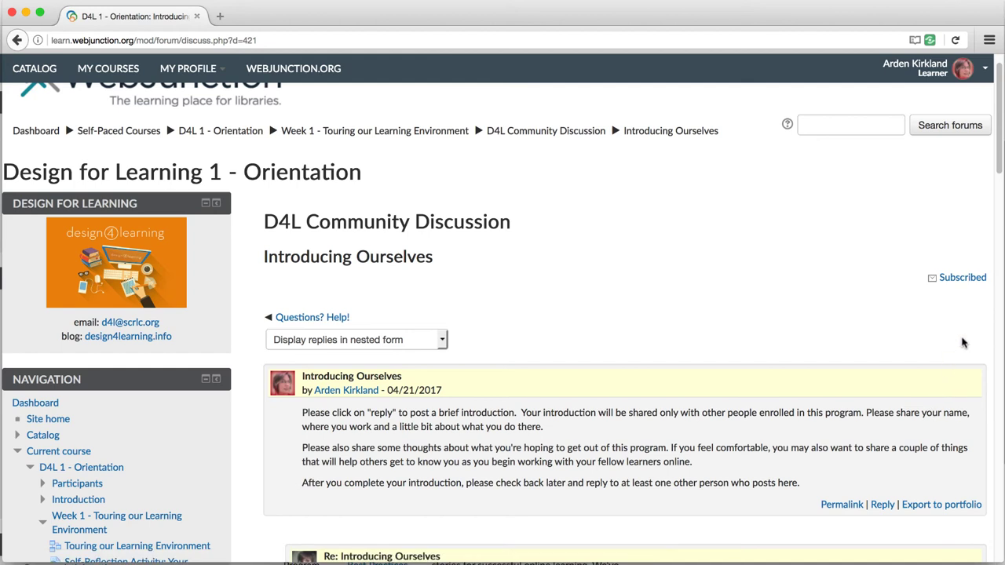
pyautogui.moveTo(993, 386)
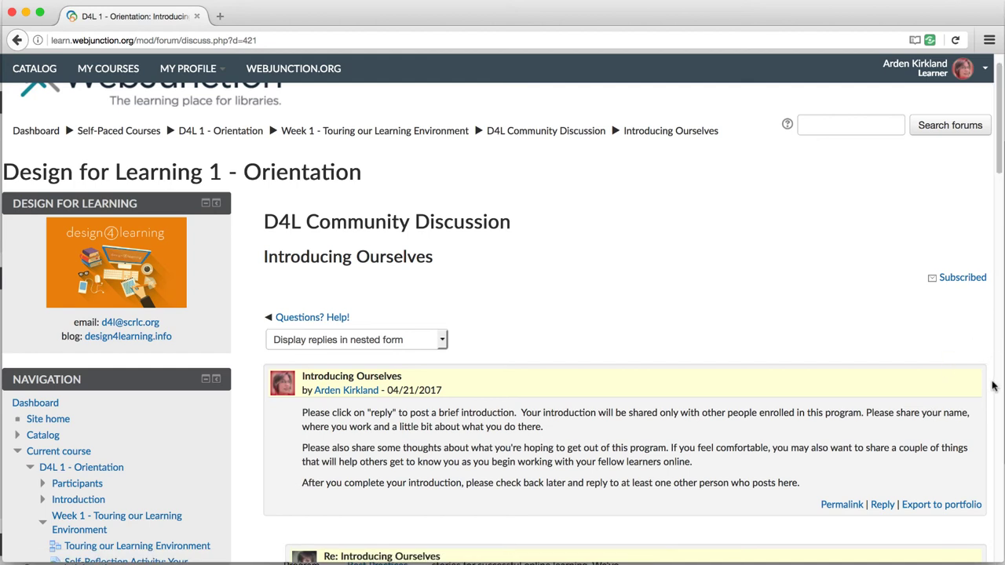
pyautogui.scroll(-3)
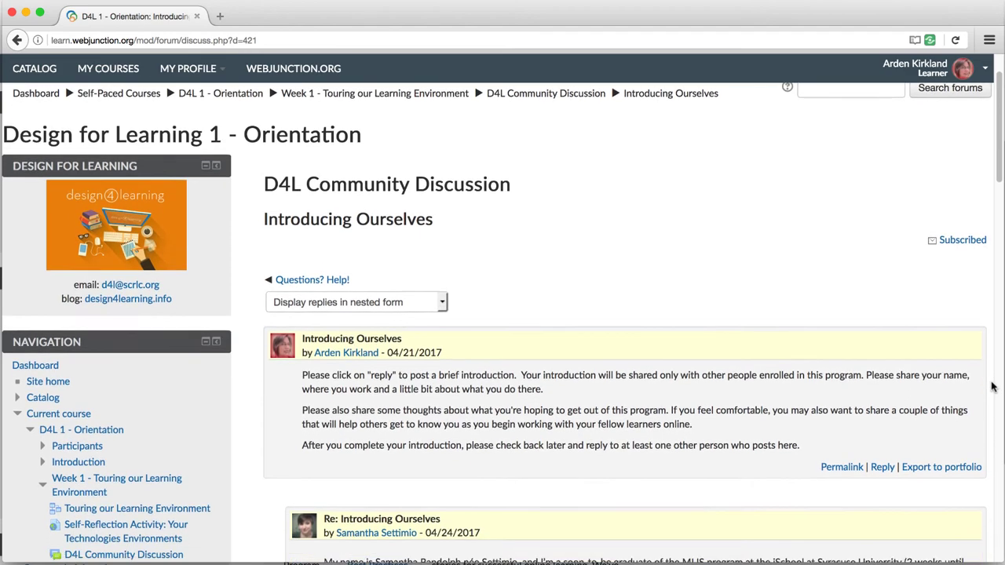
pyautogui.scroll(-3)
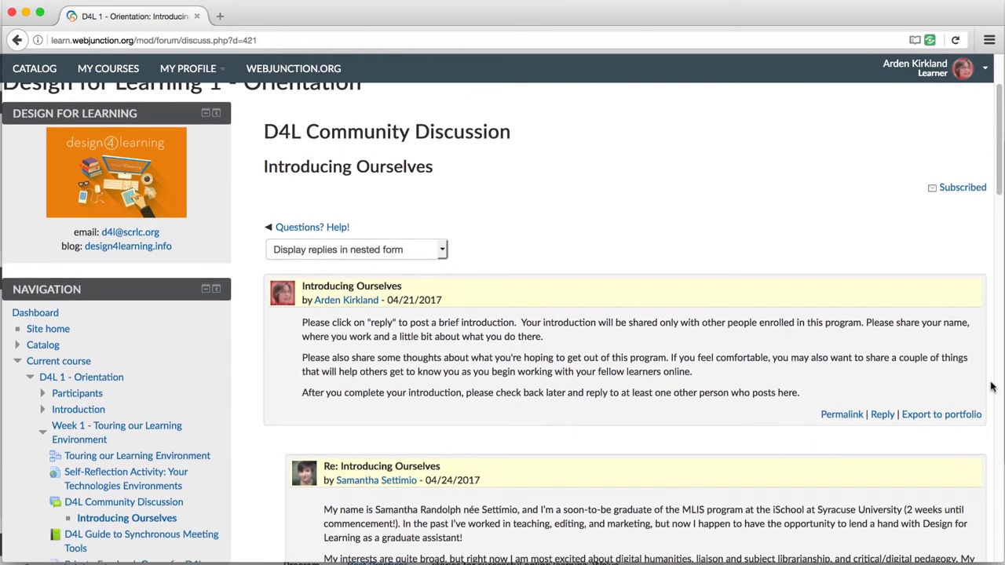
pyautogui.scroll(-3)
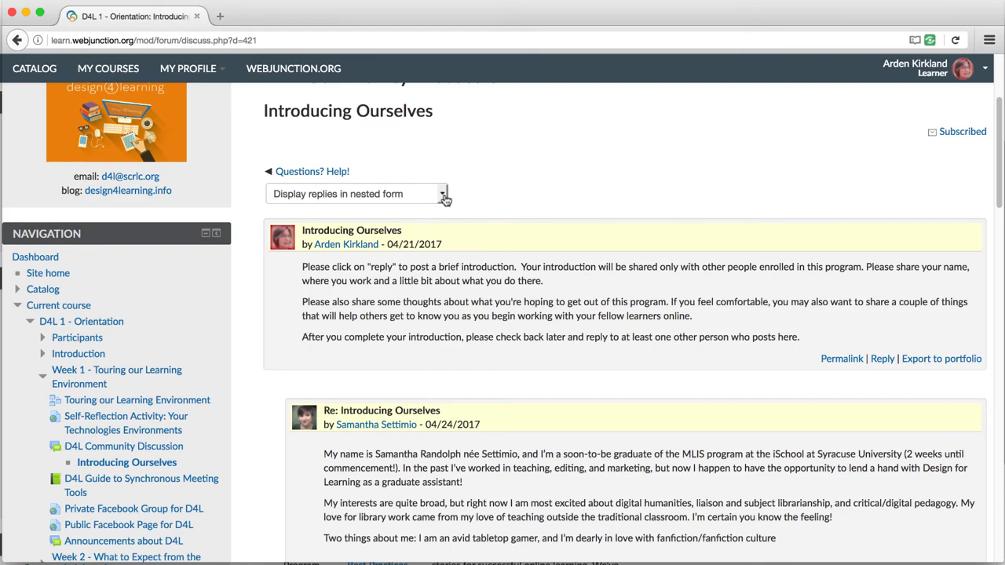
pyautogui.click(443, 195)
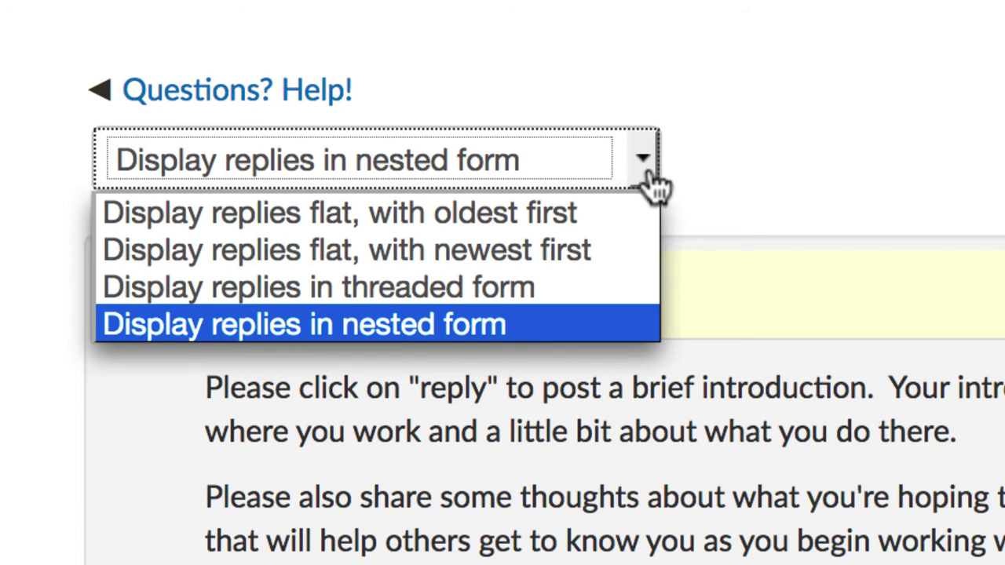
pyautogui.moveTo(620, 333)
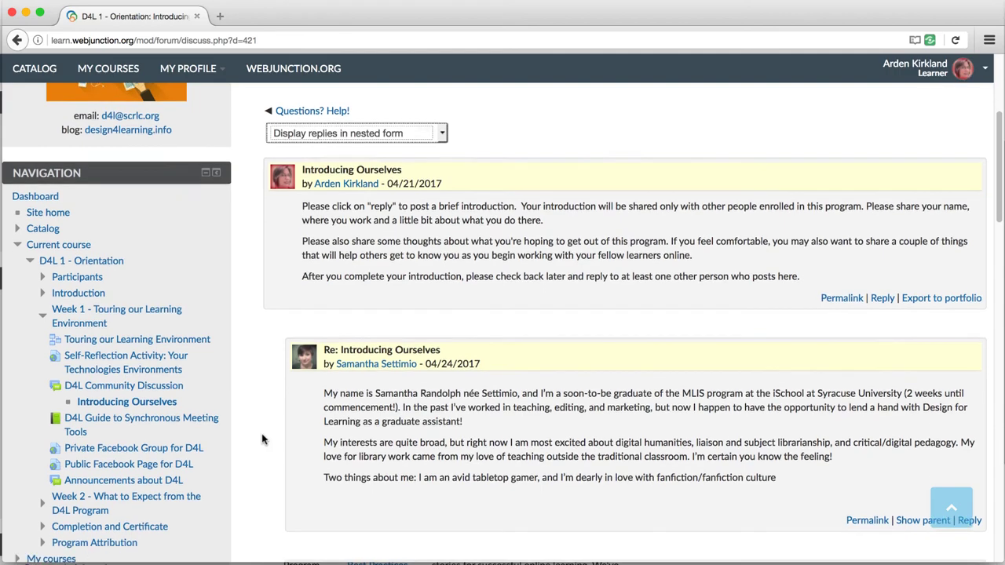
# Read down through several replies in Introducing Ourselves, then return to the top of the thread
pyautogui.scroll(-3)
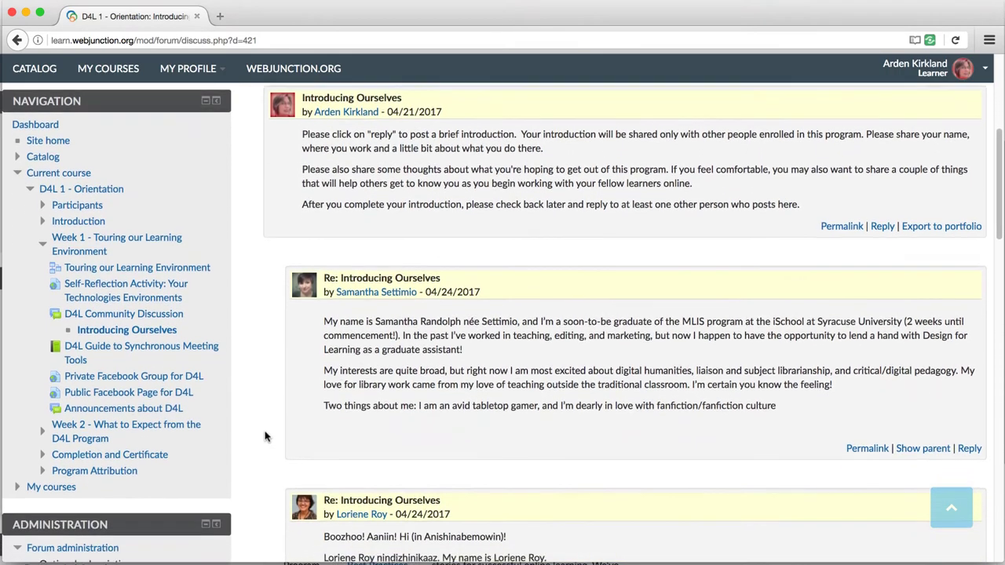
pyautogui.scroll(-3)
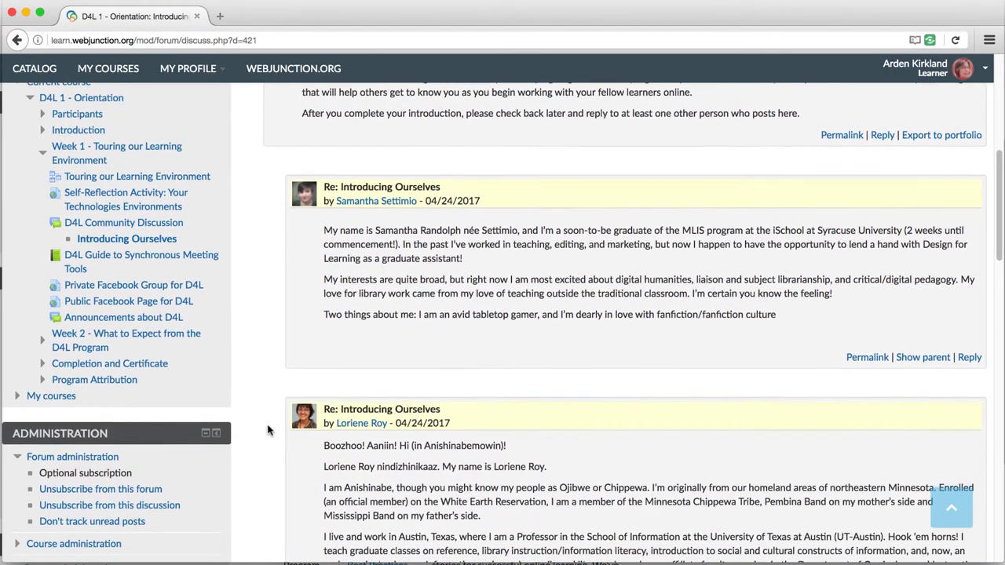
pyautogui.scroll(-3)
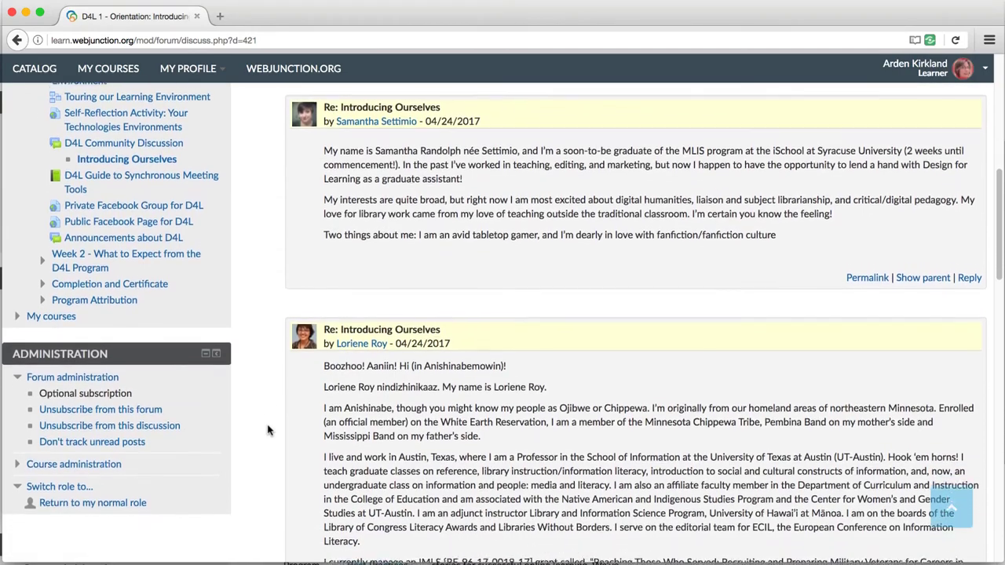
pyautogui.scroll(-3)
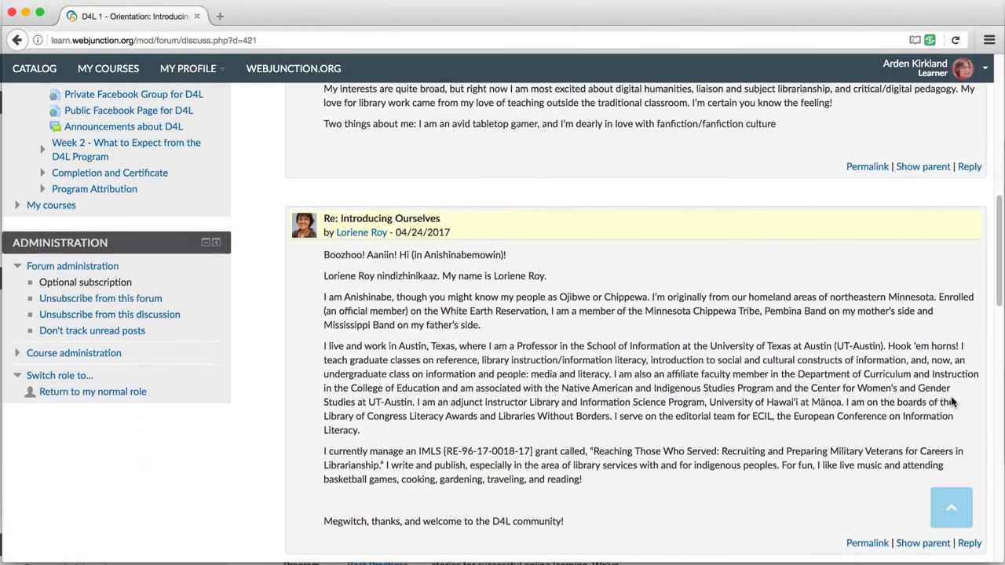
pyautogui.scroll(3)
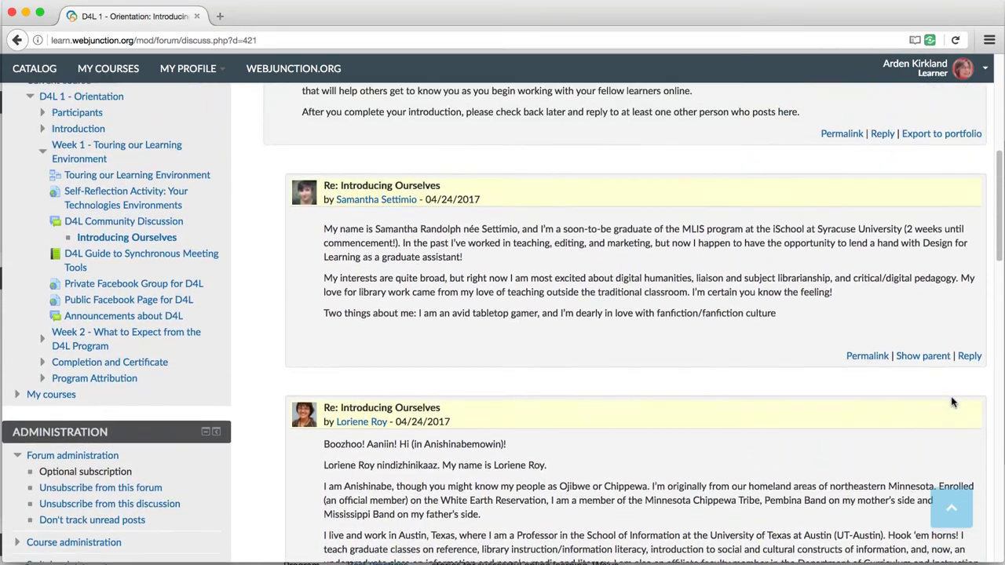
pyautogui.scroll(3)
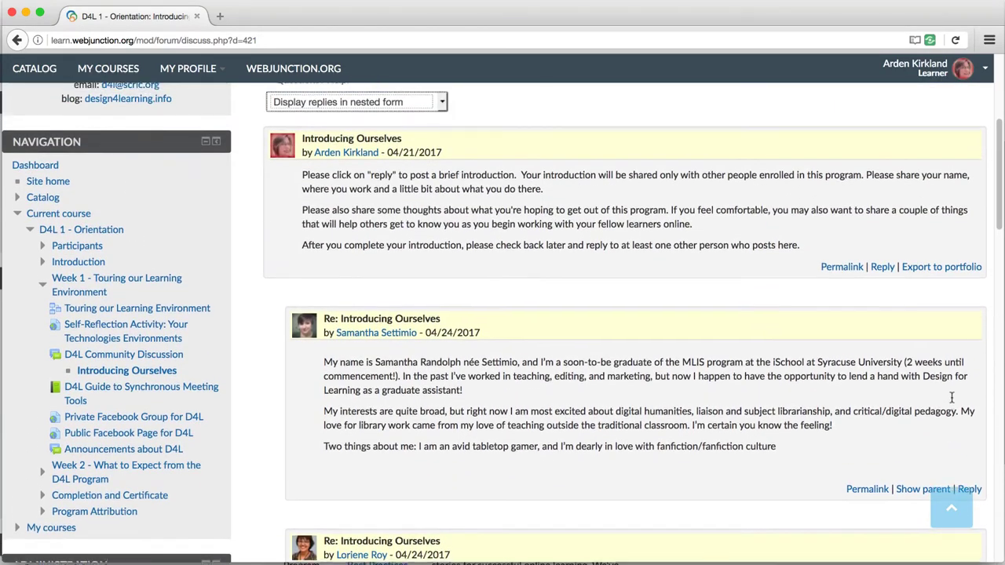
pyautogui.scroll(3)
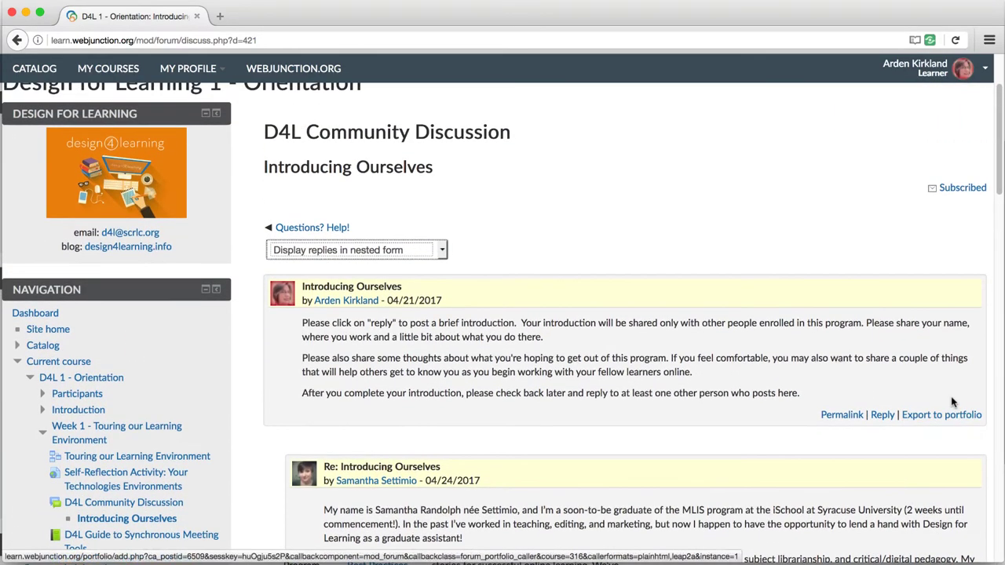
pyautogui.scroll(3)
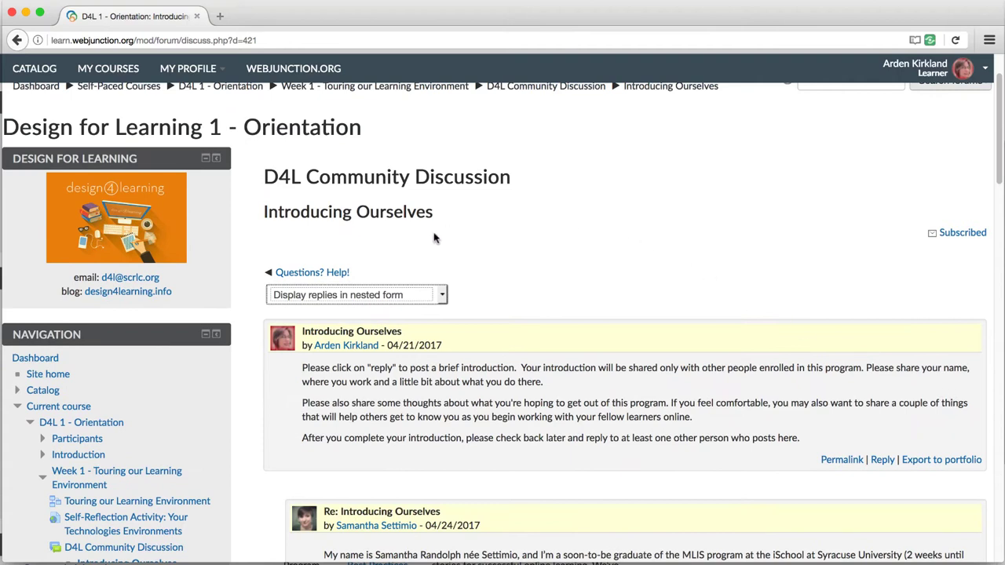
pyautogui.moveTo(329, 273)
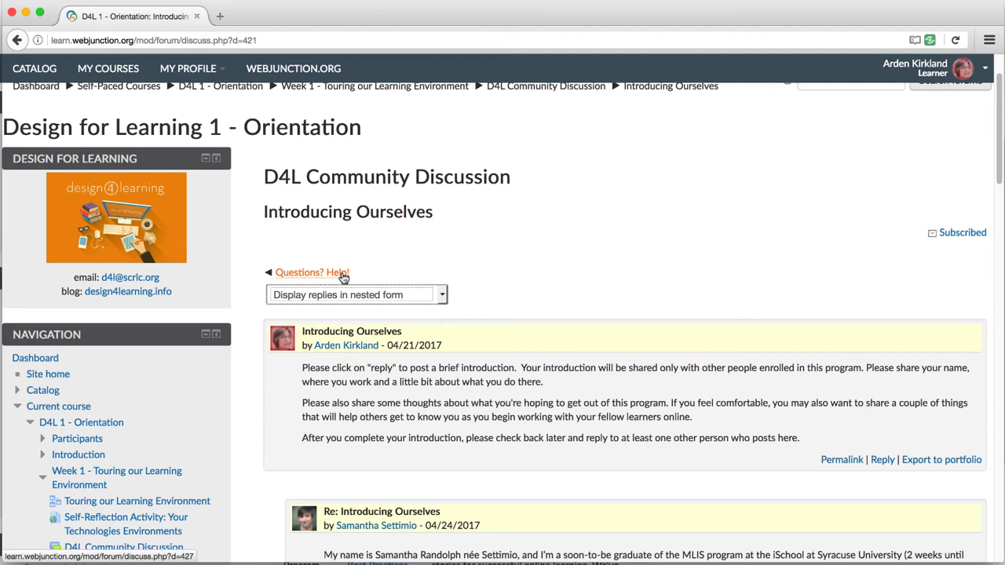
pyautogui.click(310, 272)
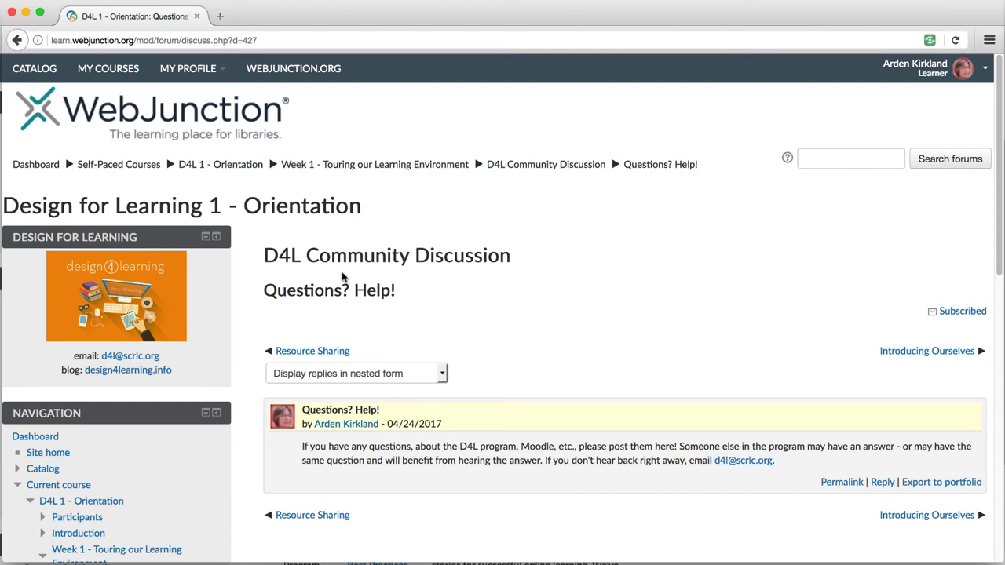
pyautogui.moveTo(418, 317)
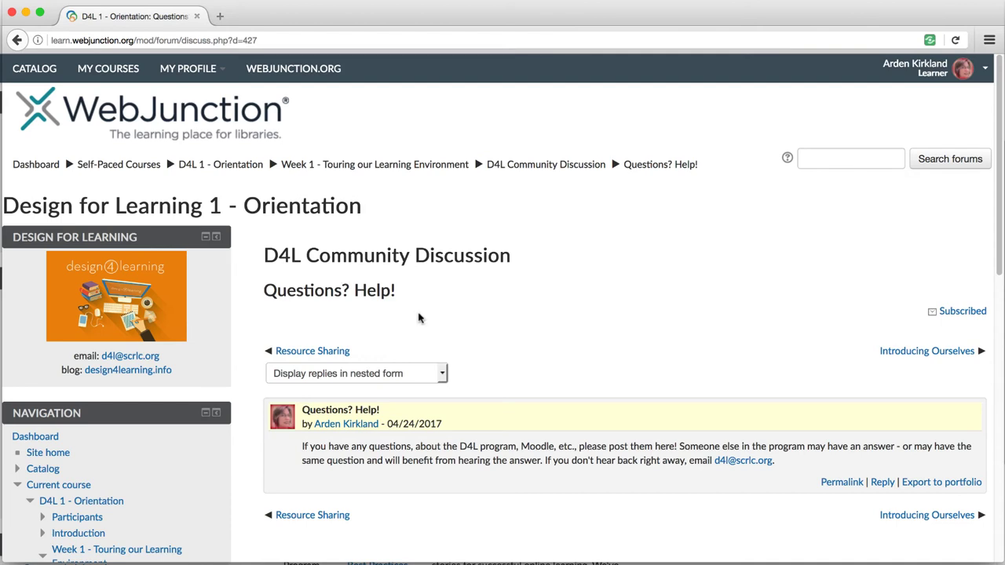
pyautogui.moveTo(399, 340)
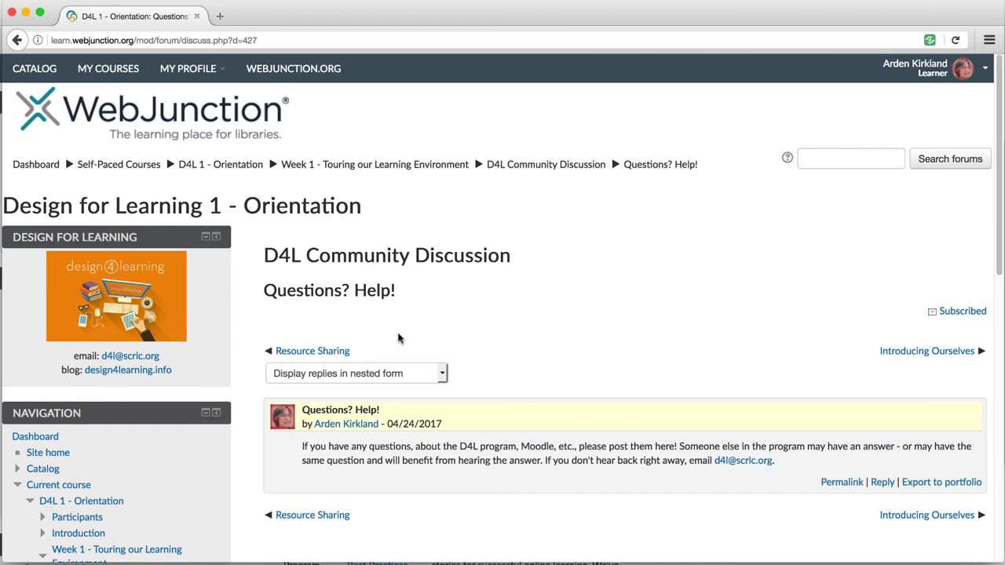
pyautogui.moveTo(352, 516)
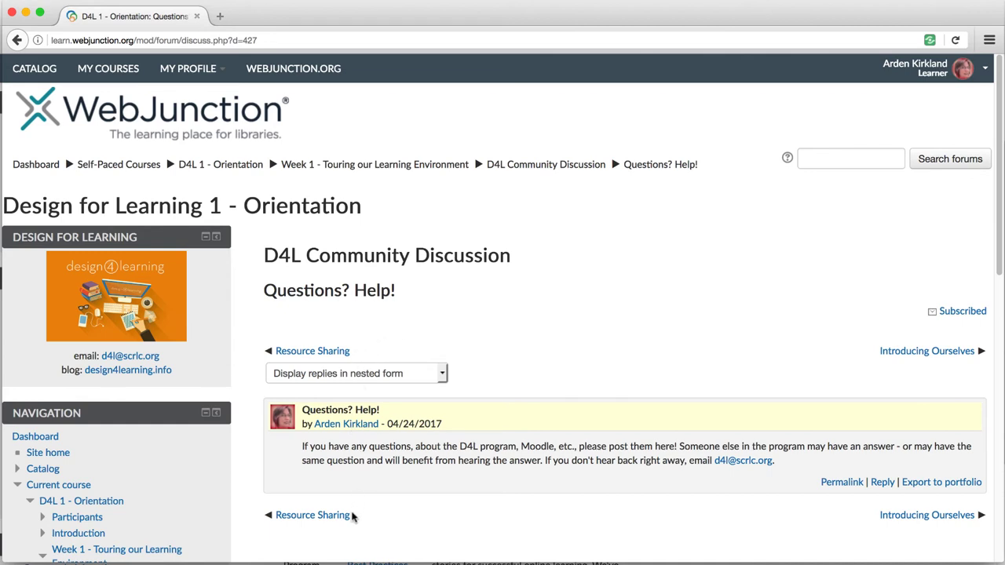
pyautogui.moveTo(310, 515)
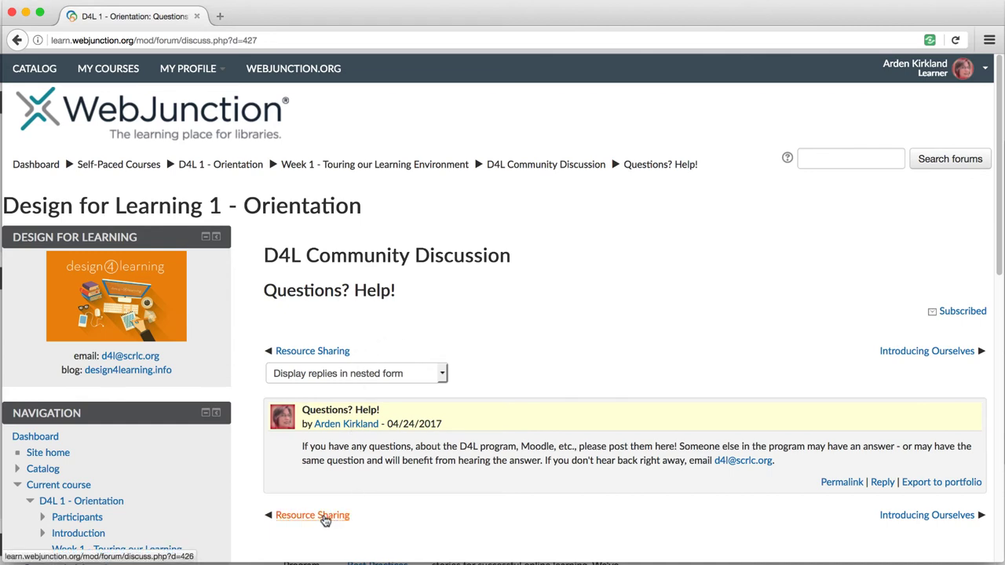
pyautogui.moveTo(926, 514)
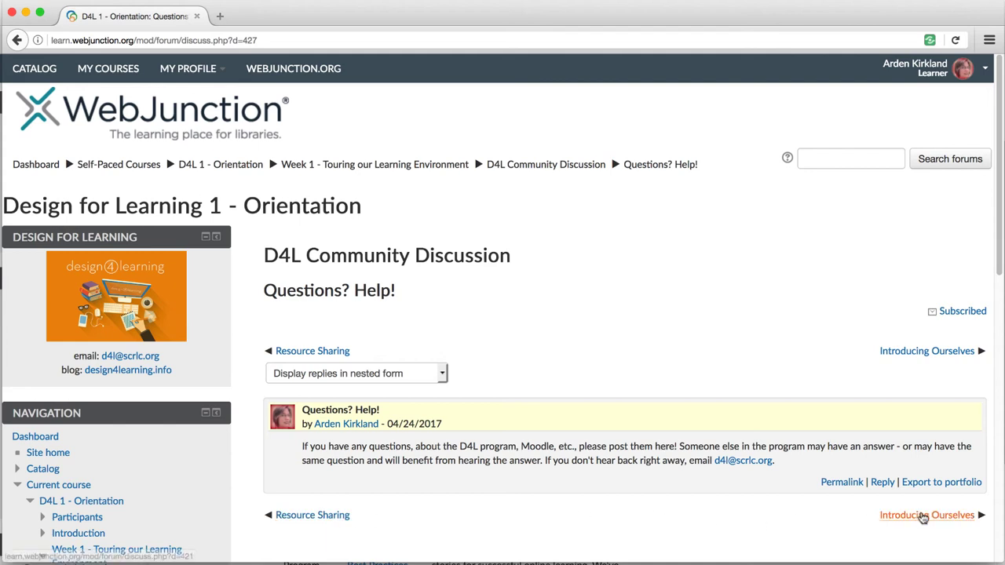
pyautogui.moveTo(810, 370)
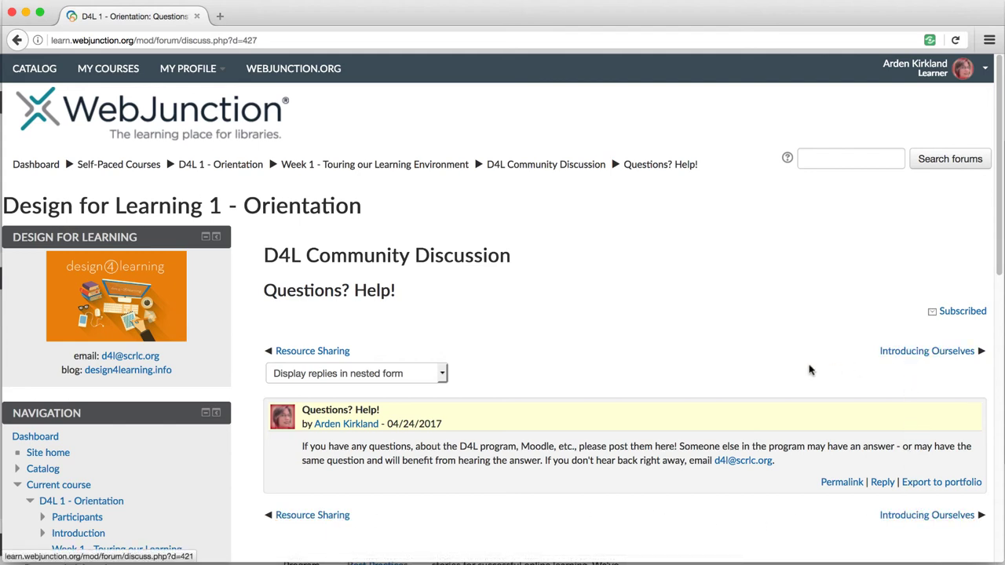
pyautogui.moveTo(537, 316)
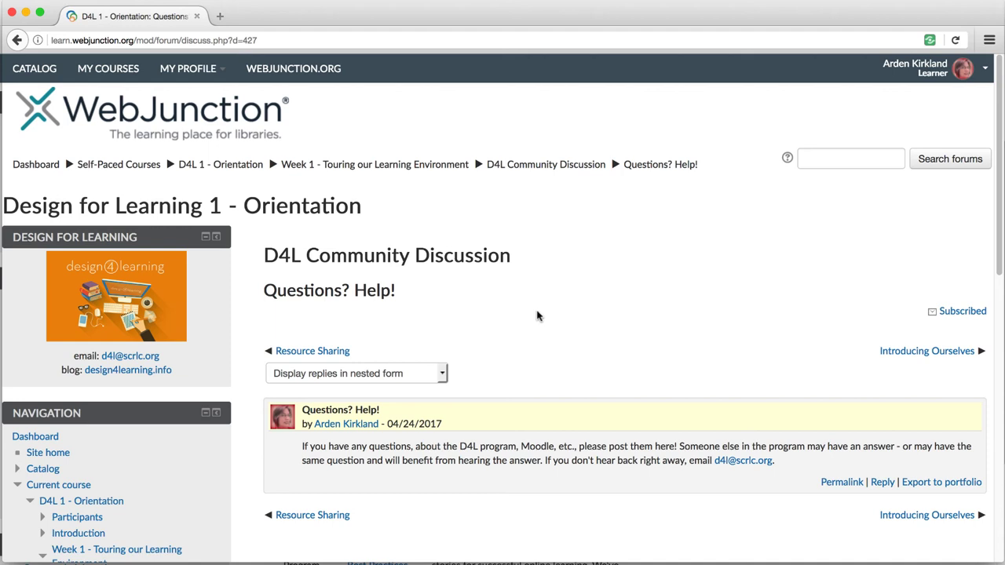
pyautogui.moveTo(605, 257)
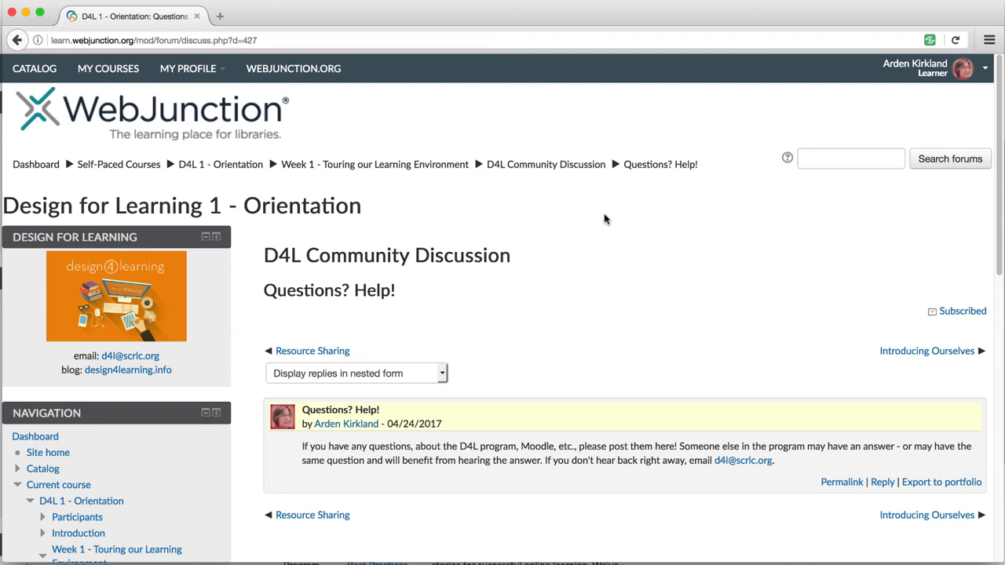
pyautogui.moveTo(612, 191)
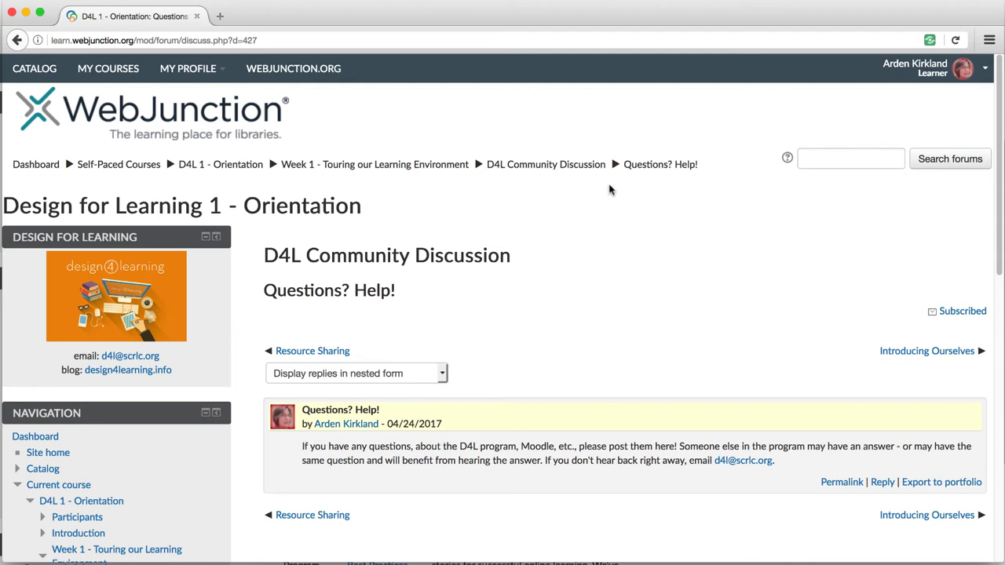
pyautogui.moveTo(546, 165)
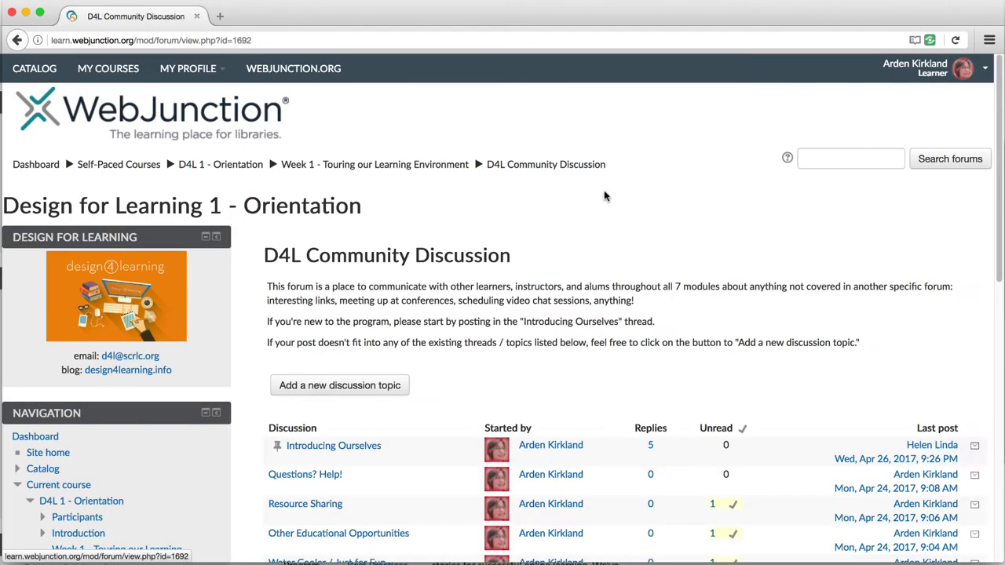
pyautogui.moveTo(427, 390)
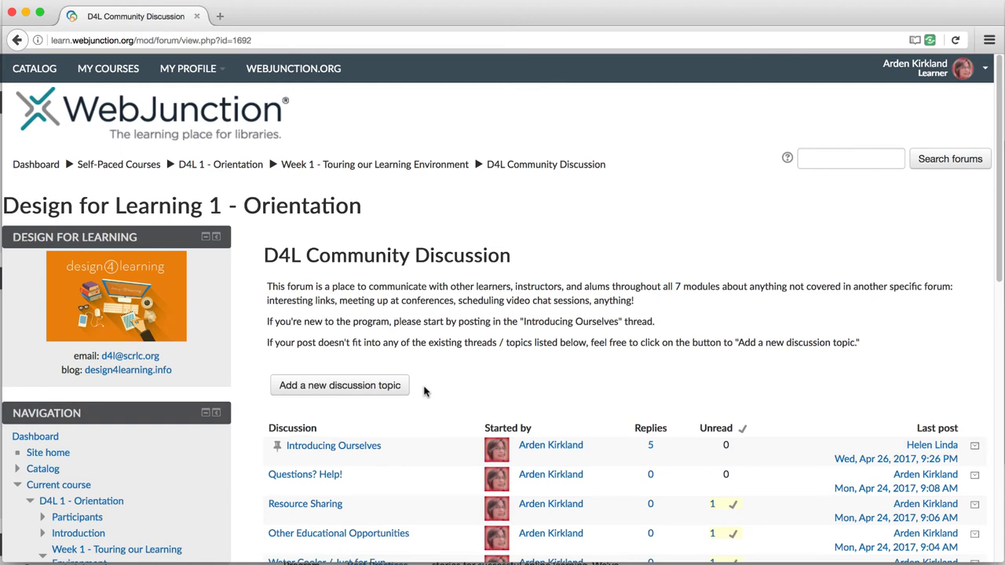
pyautogui.moveTo(408, 396)
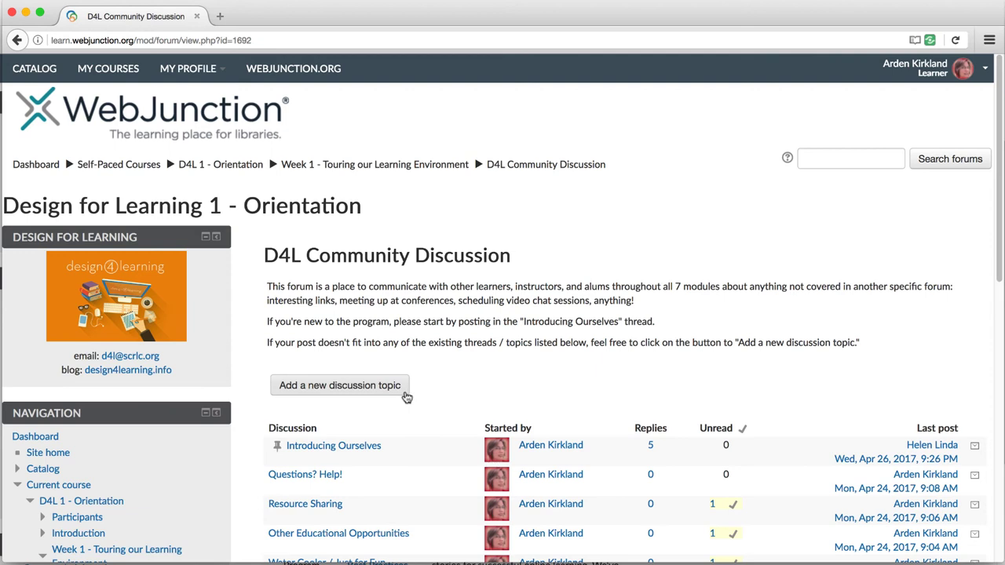
pyautogui.moveTo(463, 386)
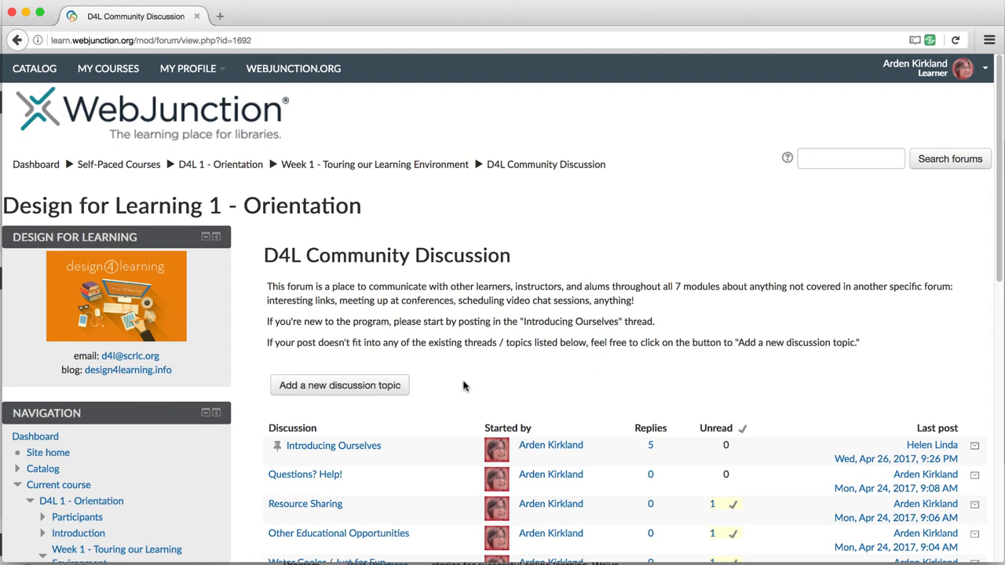
pyautogui.moveTo(220, 165)
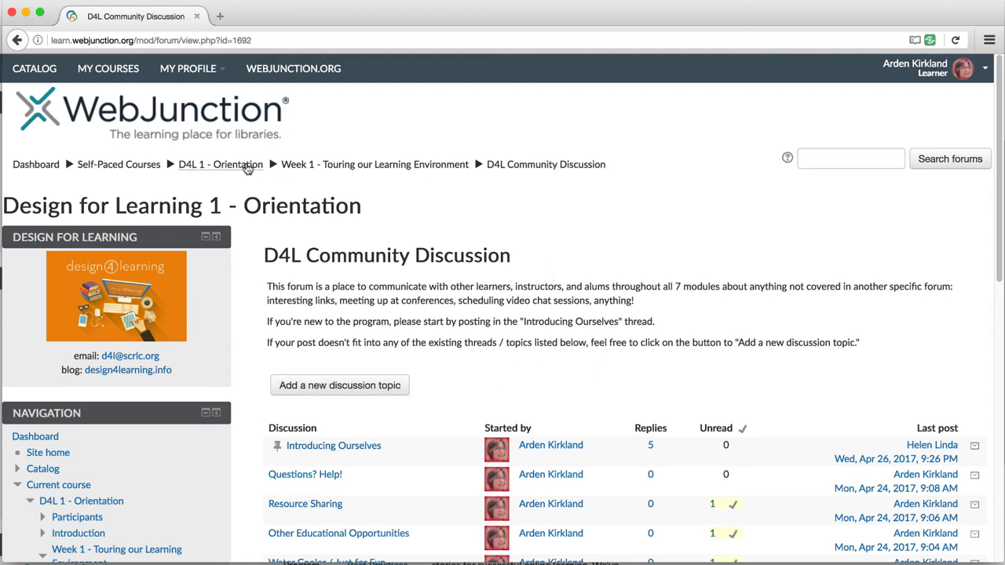
# Return to the D4L 1 - Orientation course page via the breadcrumb and scroll to the Week 1 community forums
pyautogui.click(220, 165)
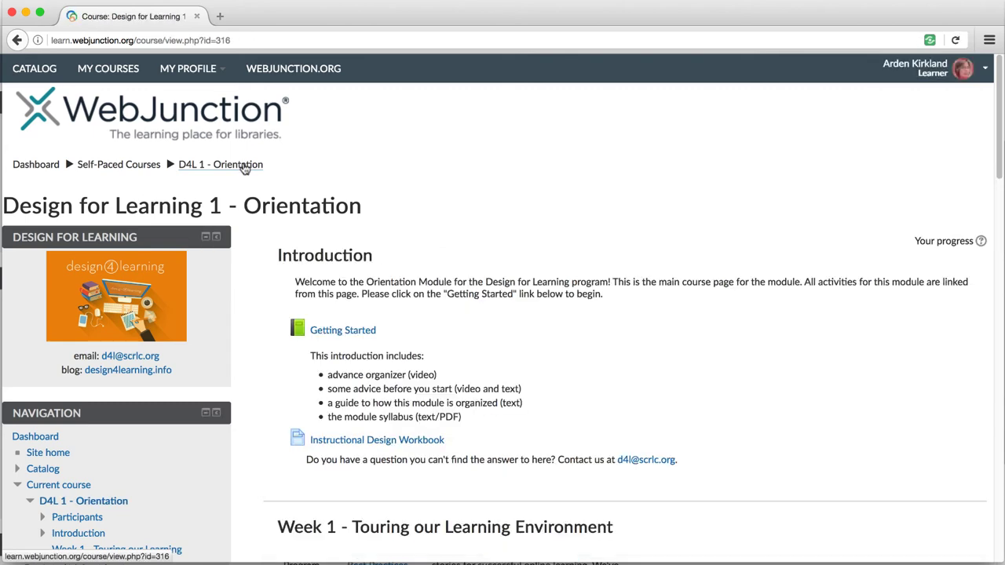
pyautogui.scroll(-3)
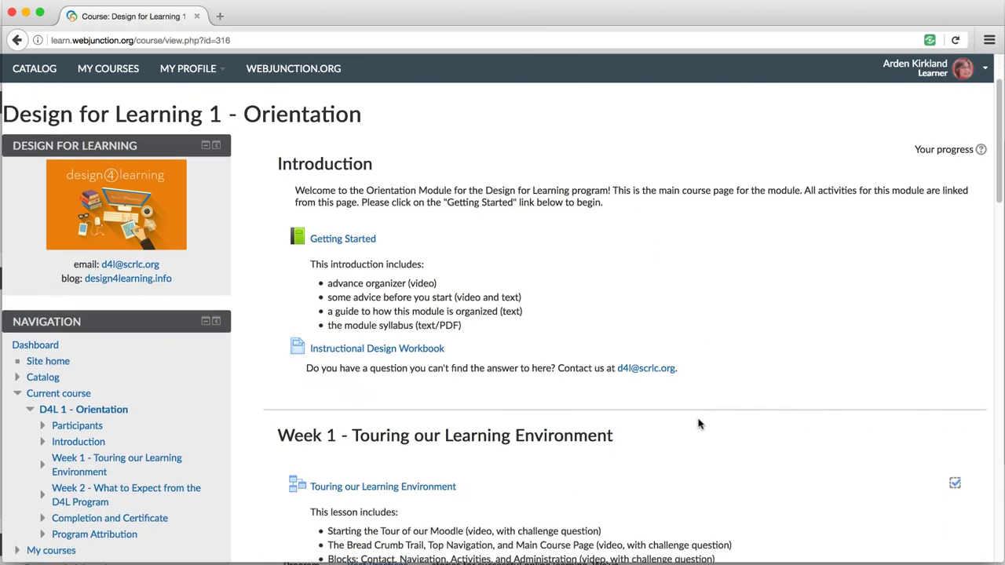
pyautogui.scroll(-3)
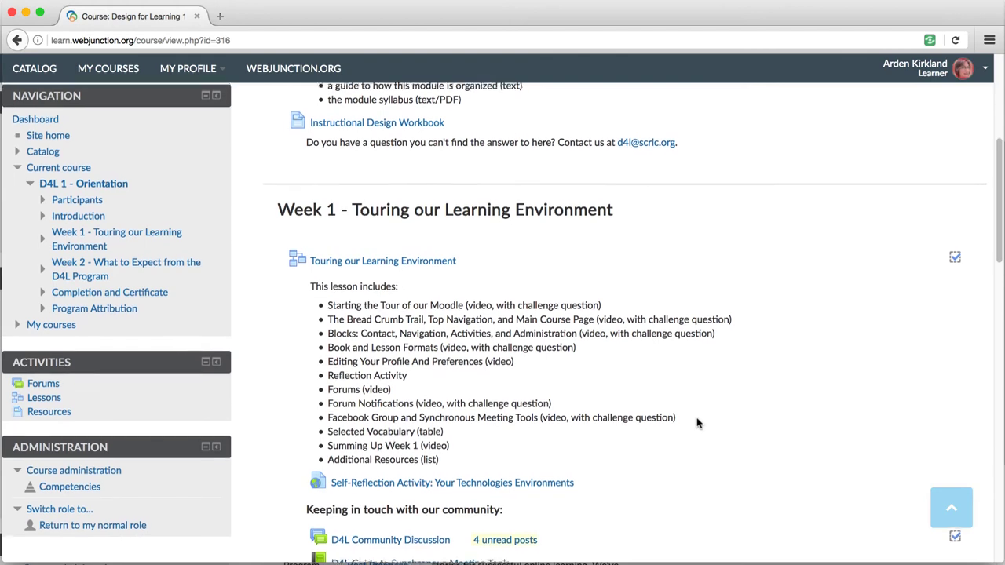
pyautogui.scroll(-3)
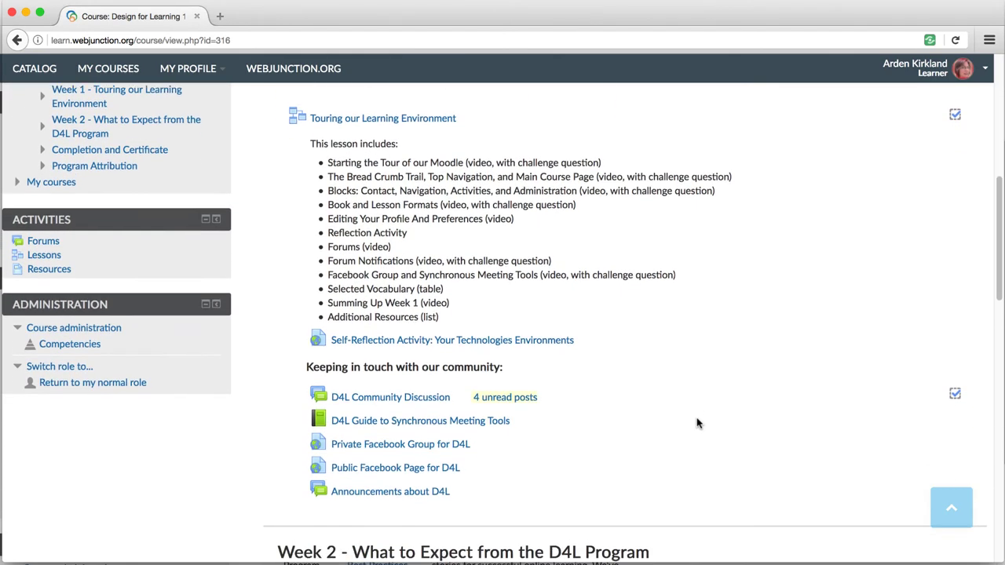
pyautogui.scroll(-3)
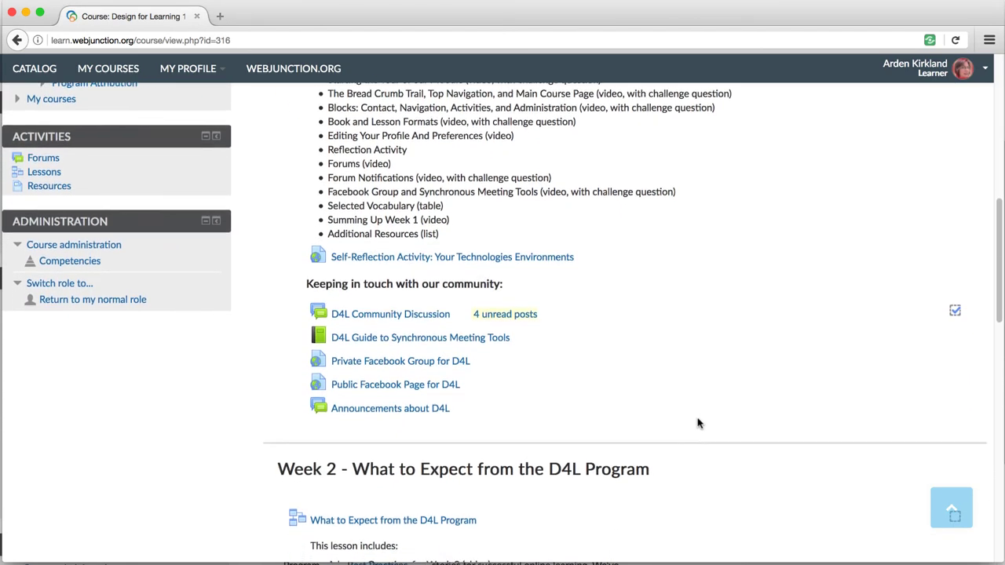
pyautogui.scroll(-3)
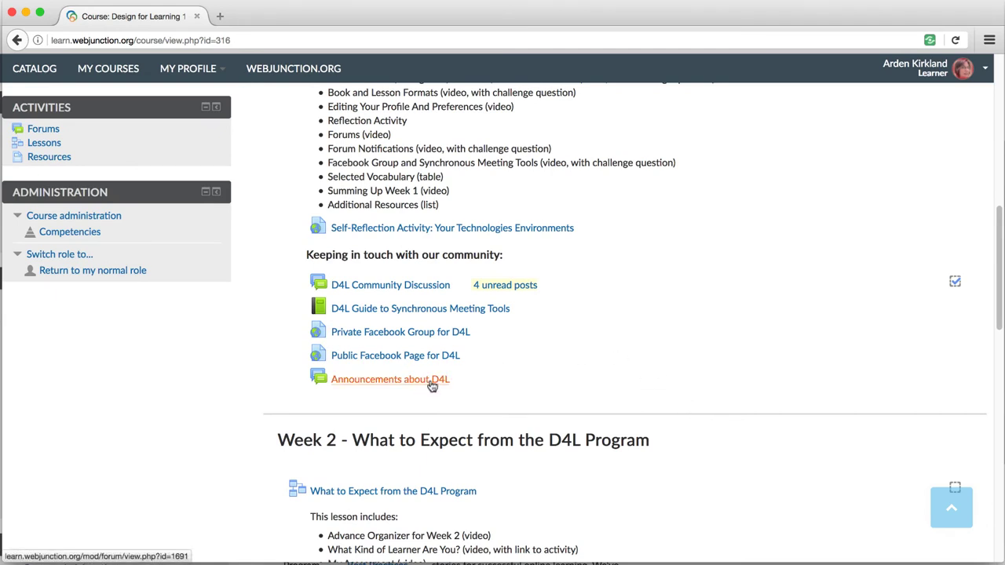
pyautogui.moveTo(449, 389)
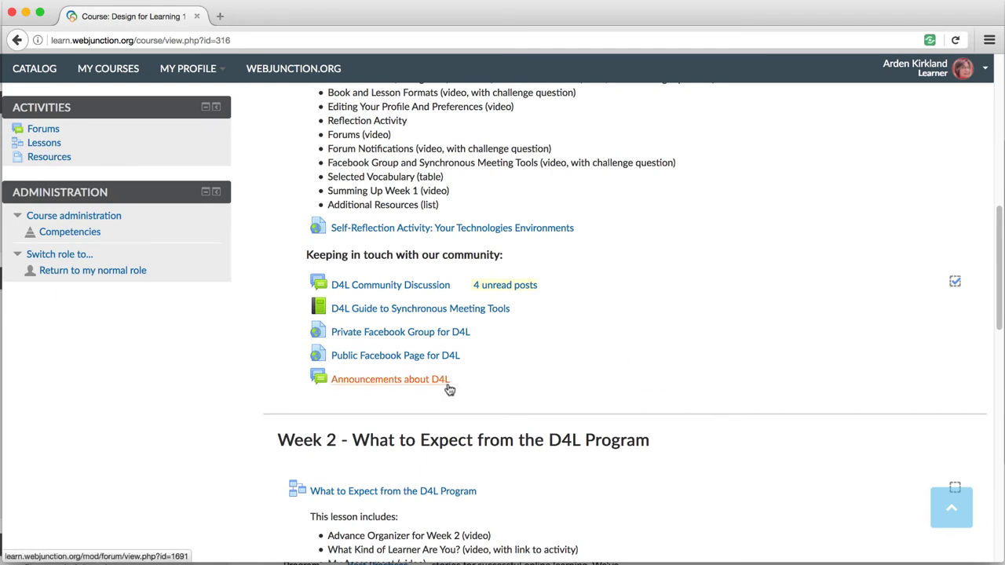
pyautogui.moveTo(491, 385)
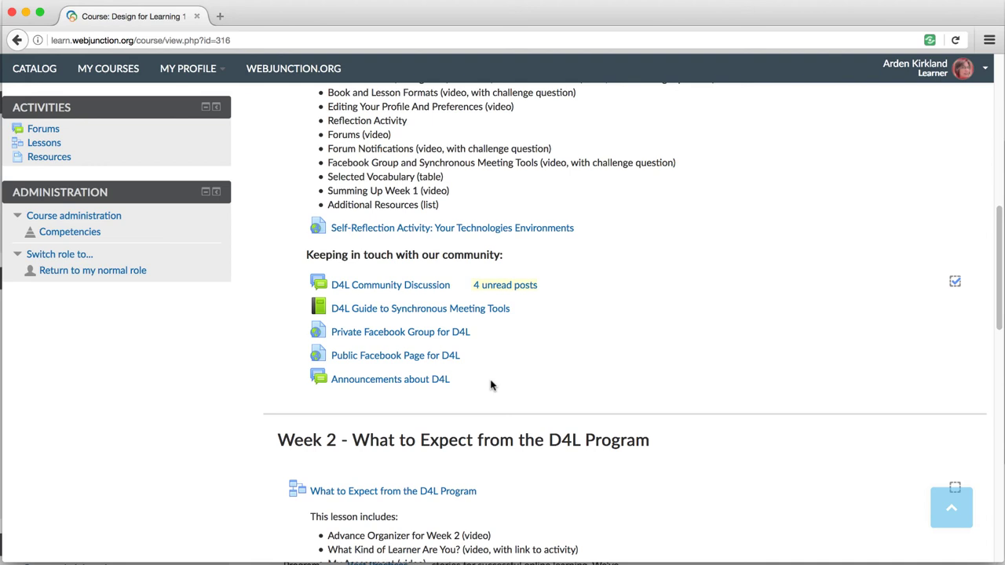
pyautogui.moveTo(615, 388)
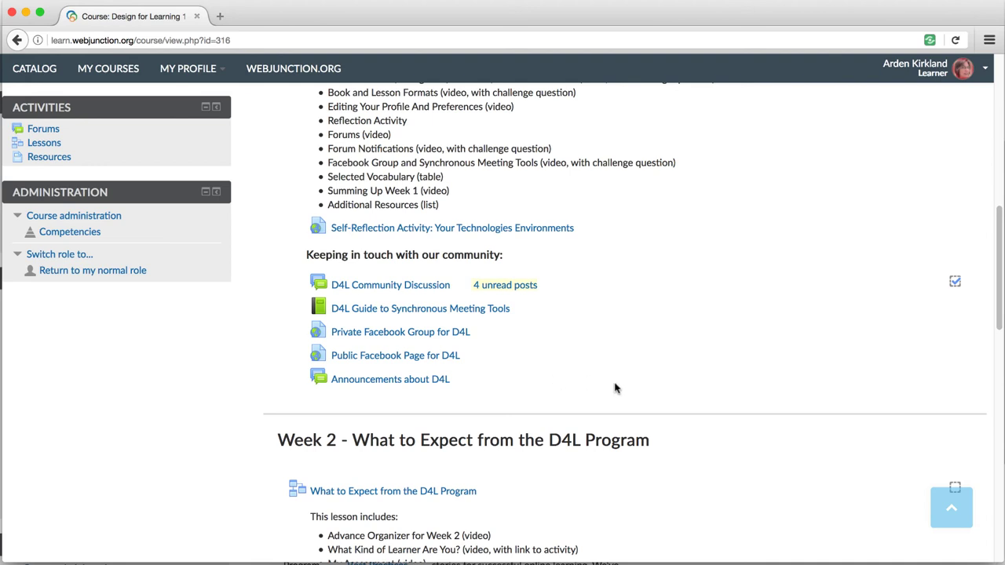
pyautogui.scroll(-3)
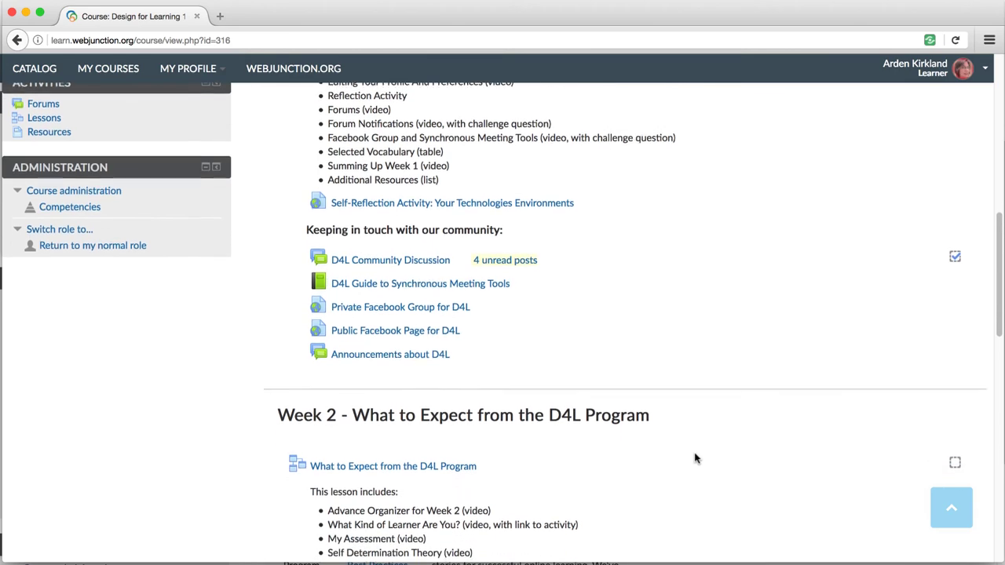
pyautogui.scroll(-3)
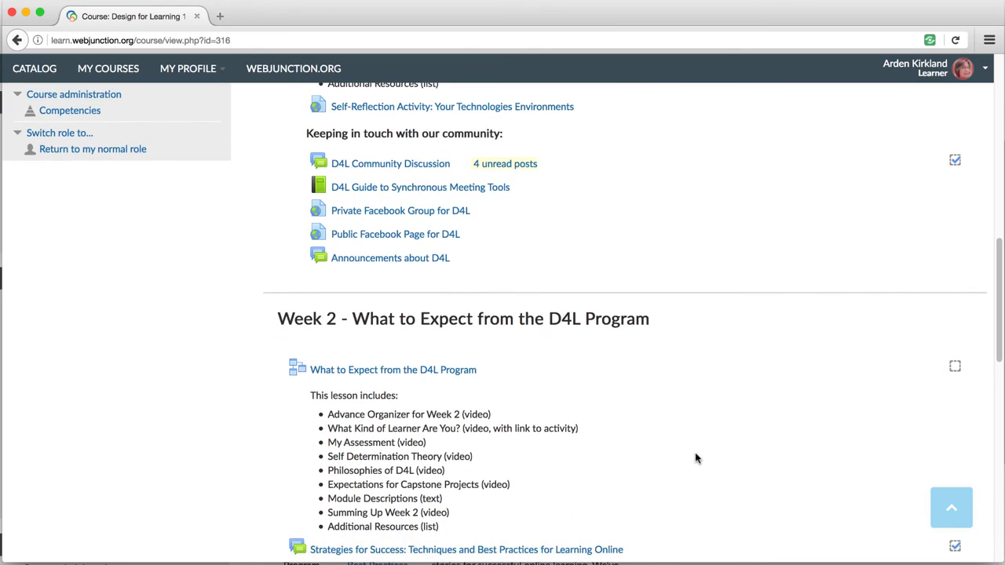
pyautogui.scroll(-3)
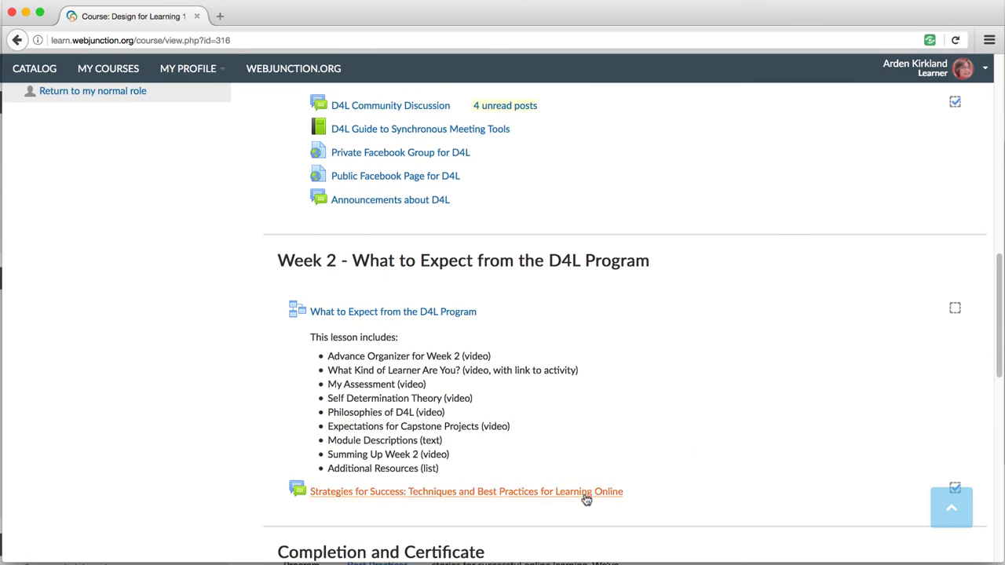
pyautogui.moveTo(622, 500)
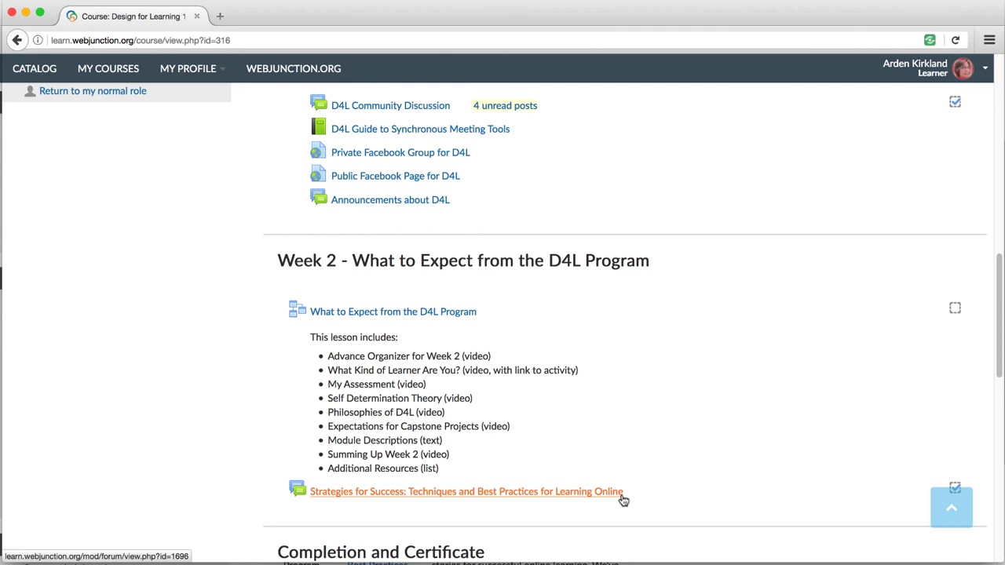
pyautogui.click(467, 492)
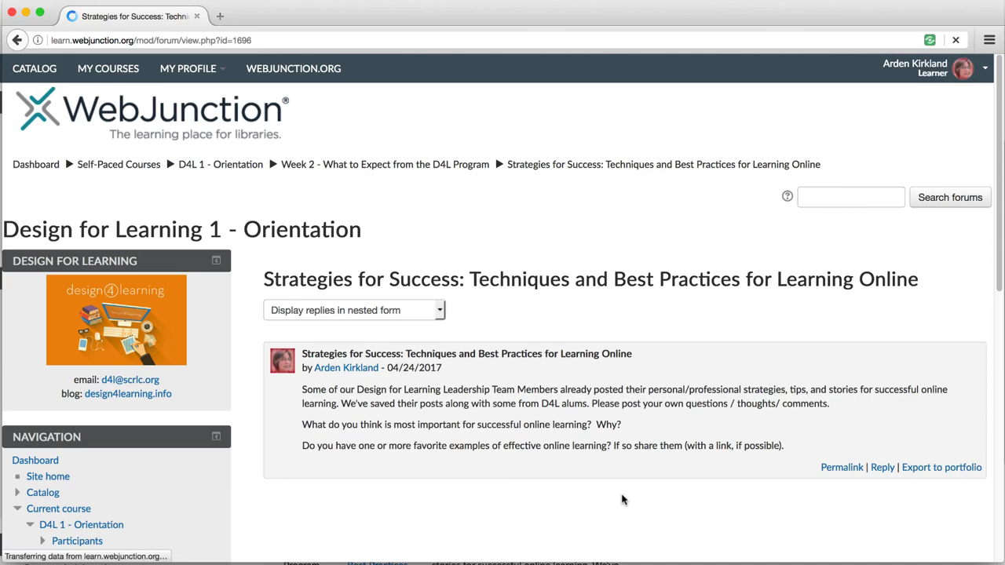